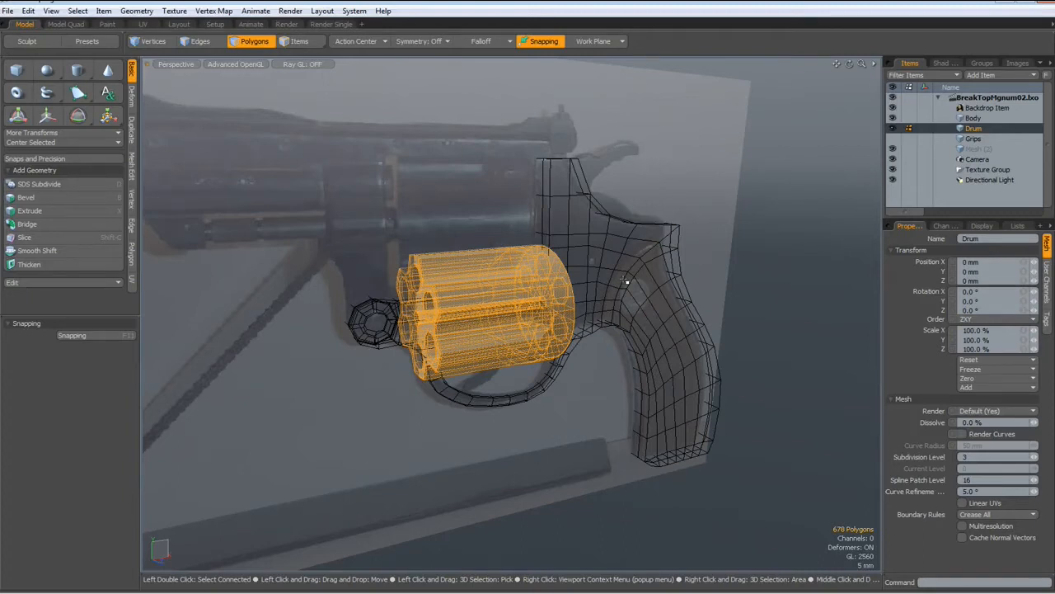
Step: Orbit around the isolated drum to inspect its front face, chamber holes and notched side
drag(627, 282, 689, 326)
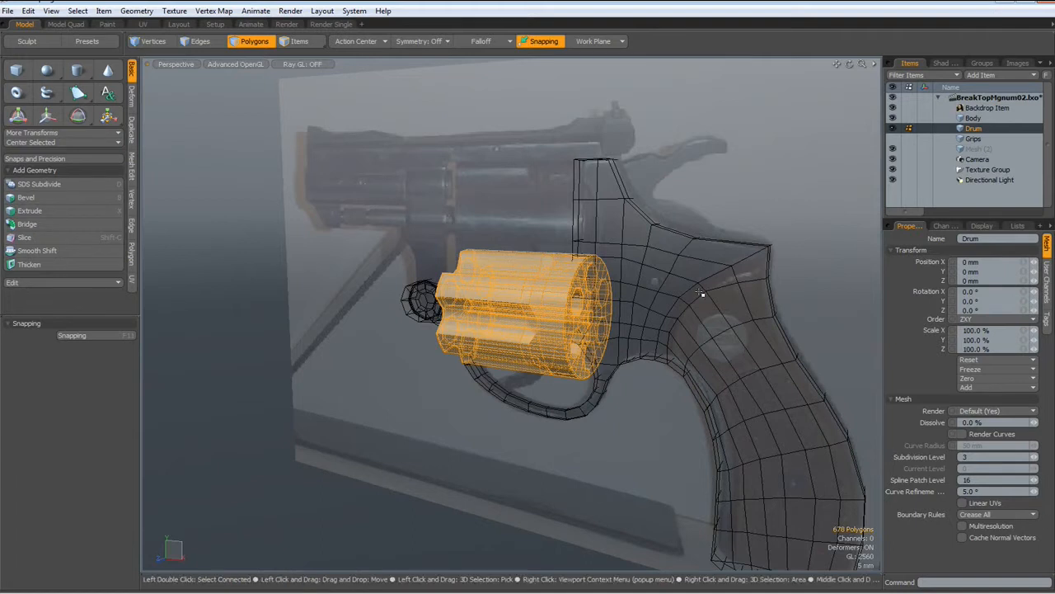
mouse_move(722, 270)
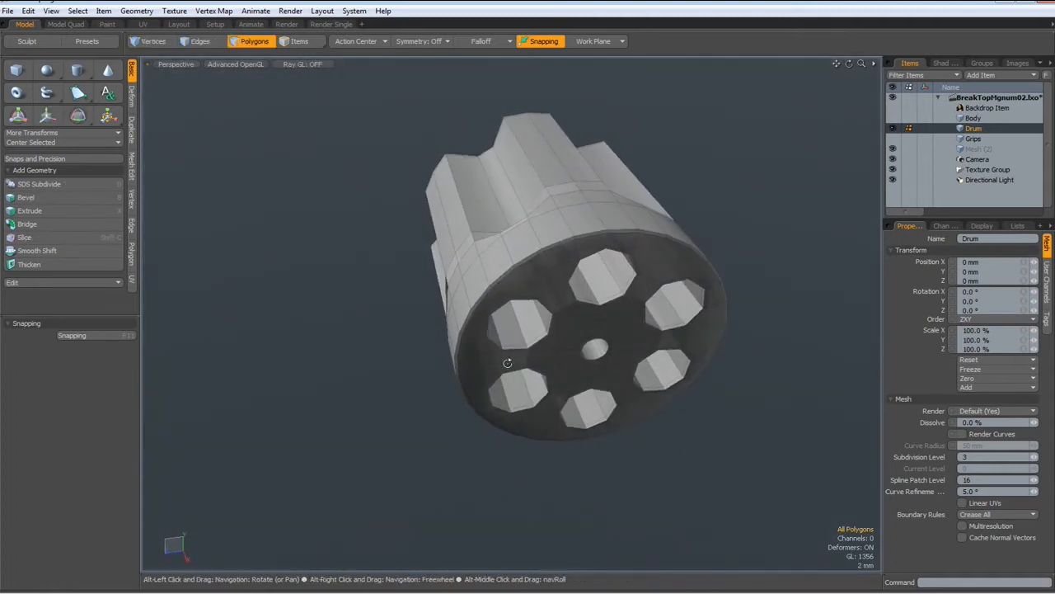
drag(508, 363, 478, 341)
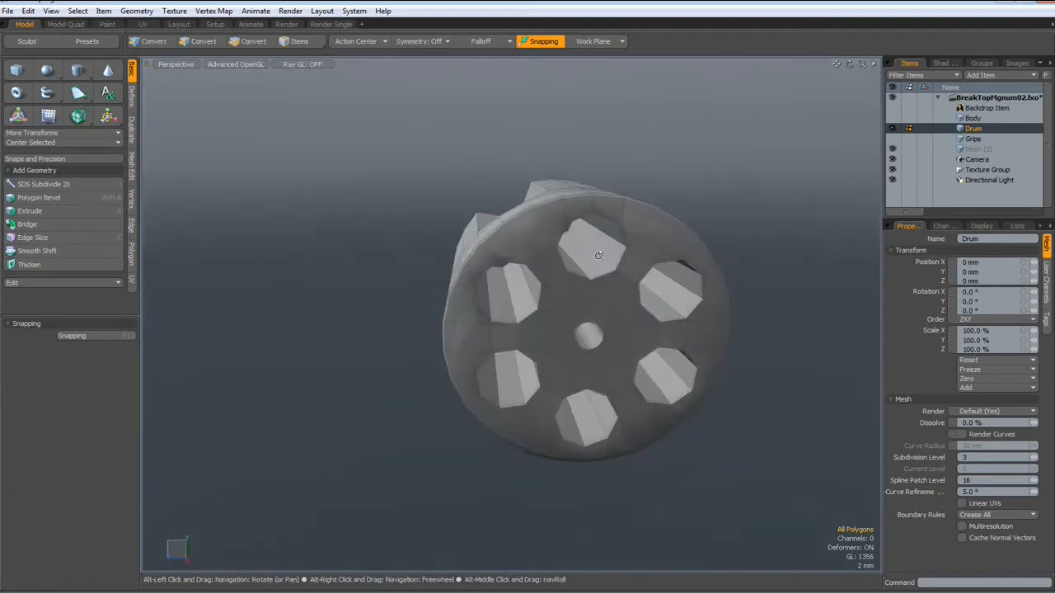
drag(597, 254, 614, 342)
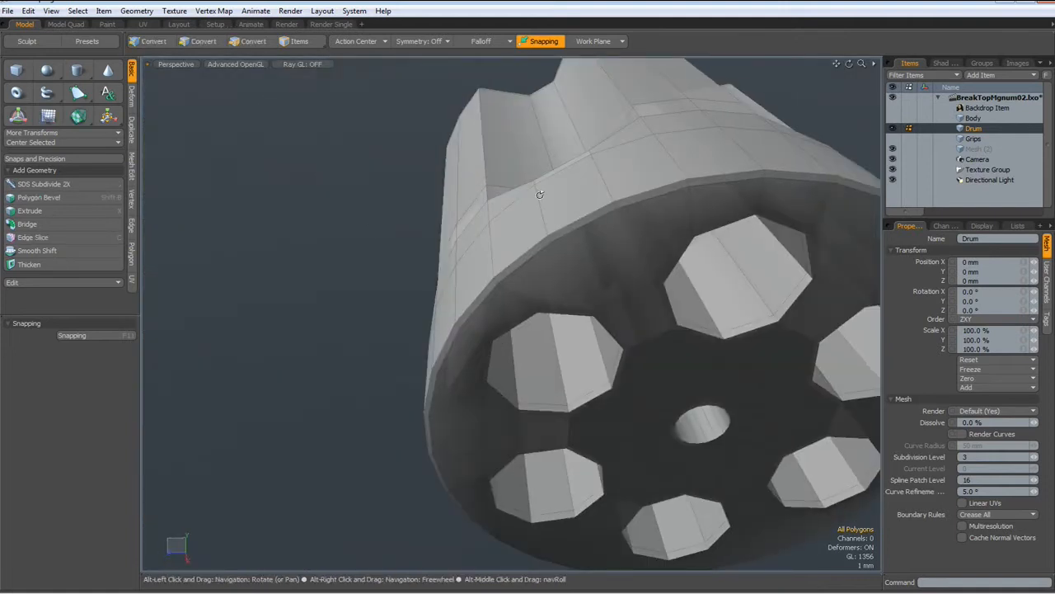
drag(541, 194, 438, 264)
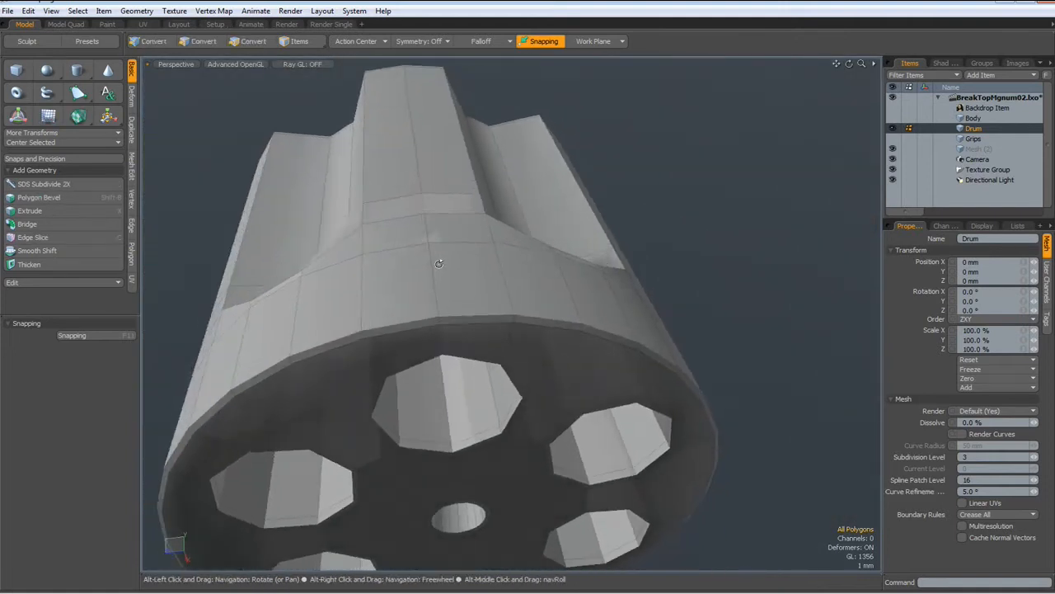
drag(439, 264, 415, 264)
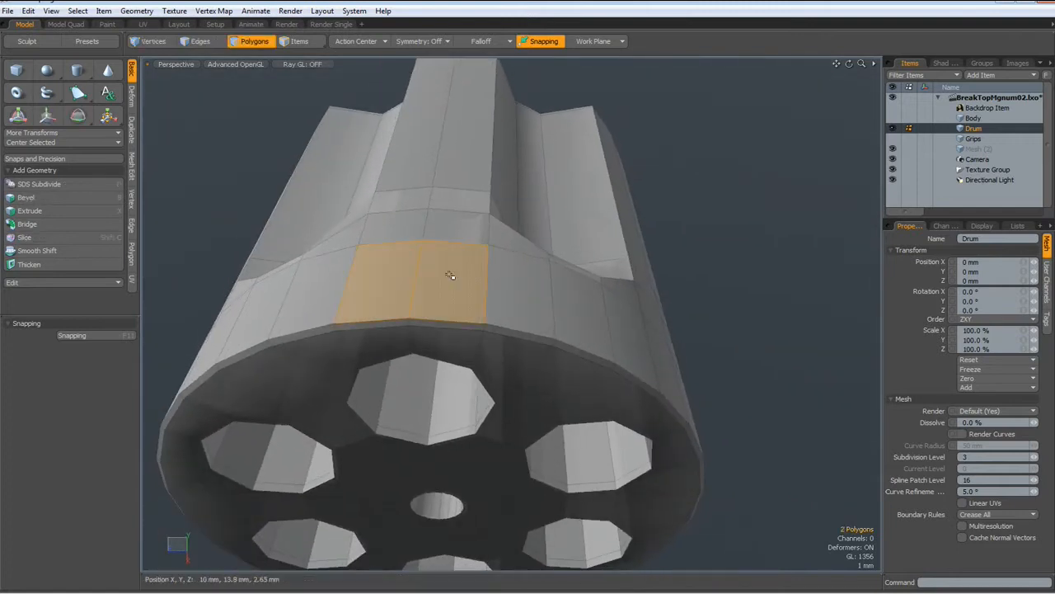
click(175, 64)
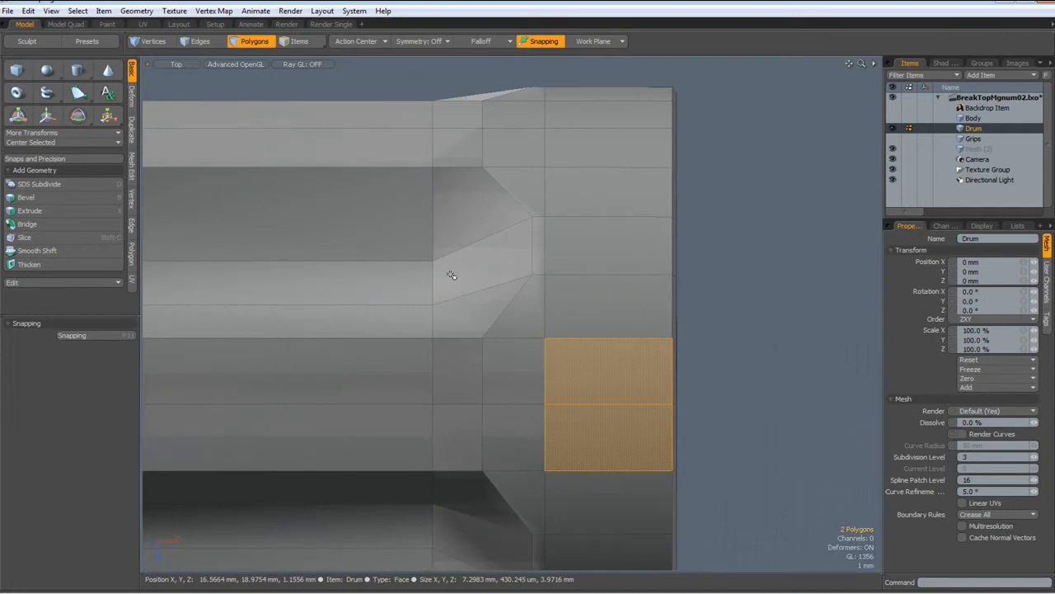
click(452, 274)
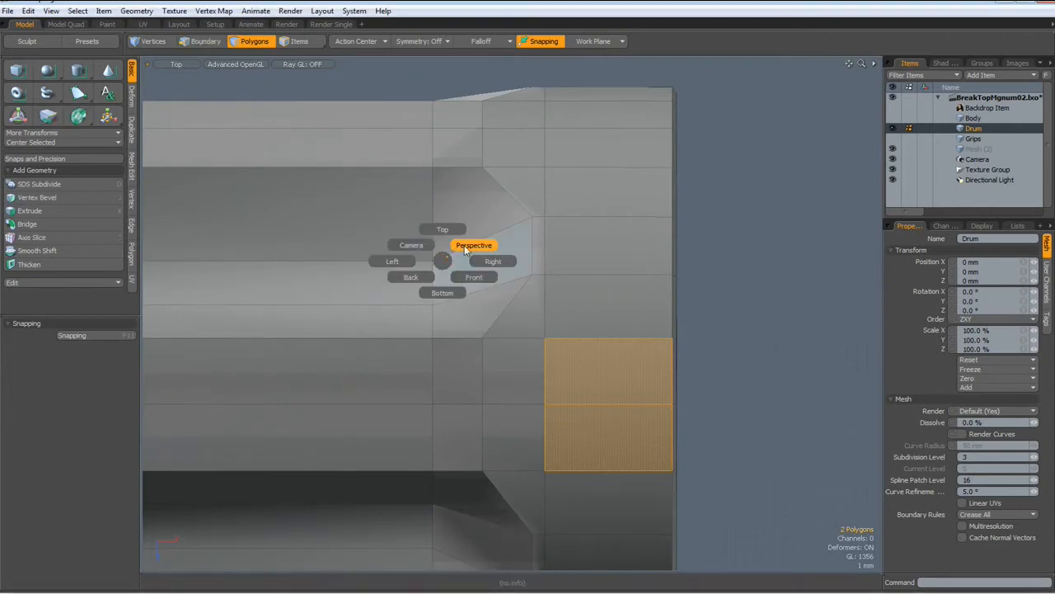
click(472, 244)
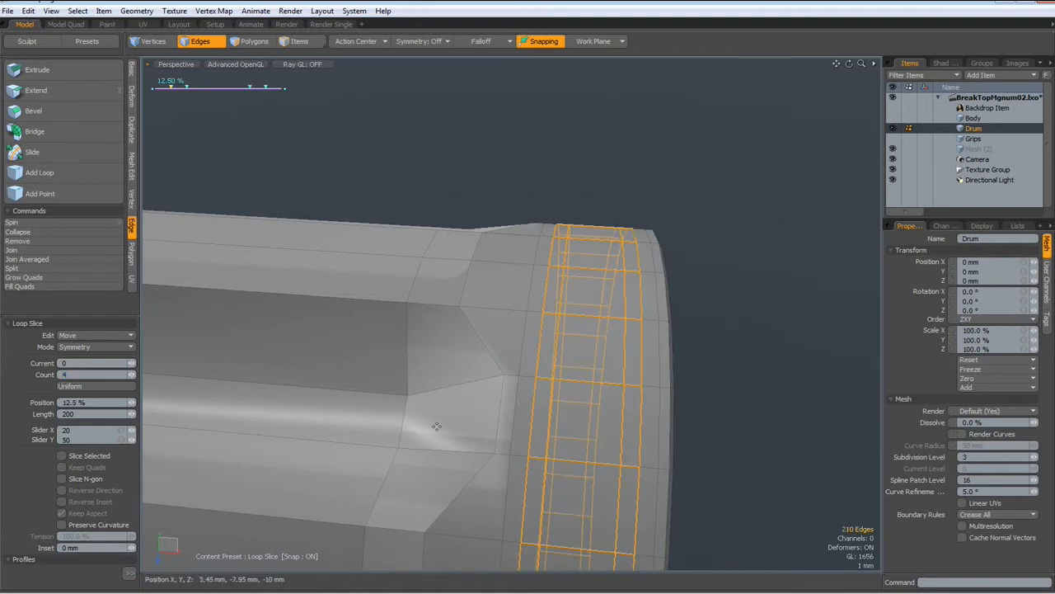
mouse_move(160, 420)
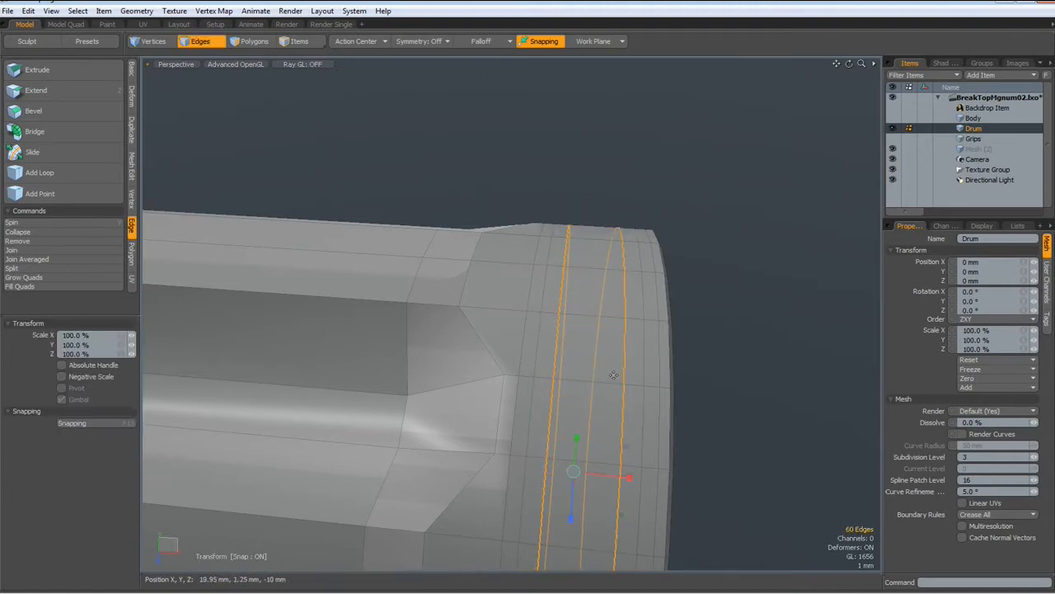
Step: Scale the new rear edge loops along the drum so they sit closer together
drag(630, 477, 620, 475)
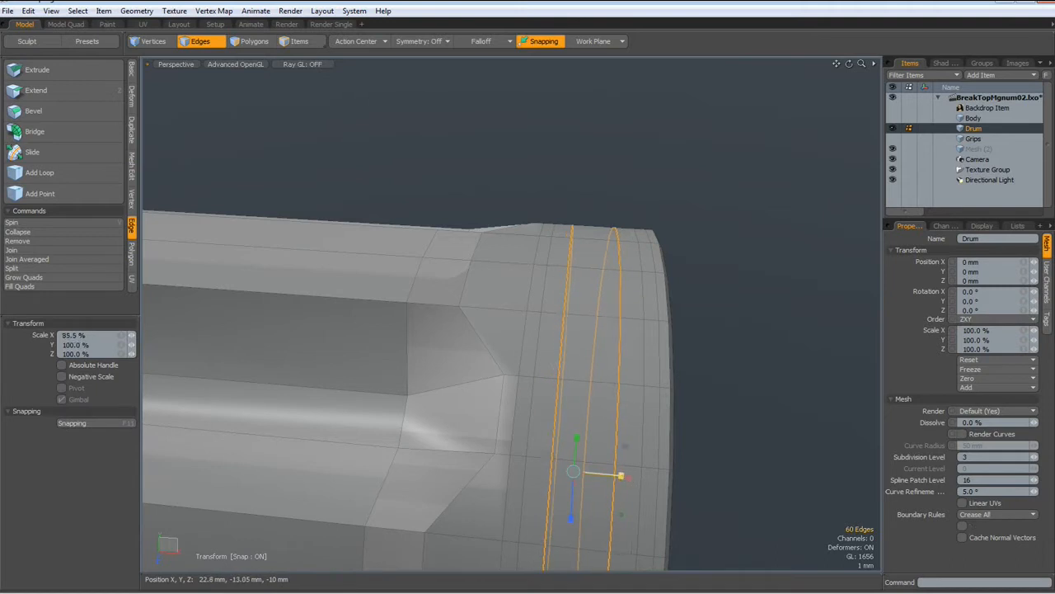
drag(620, 475, 590, 471)
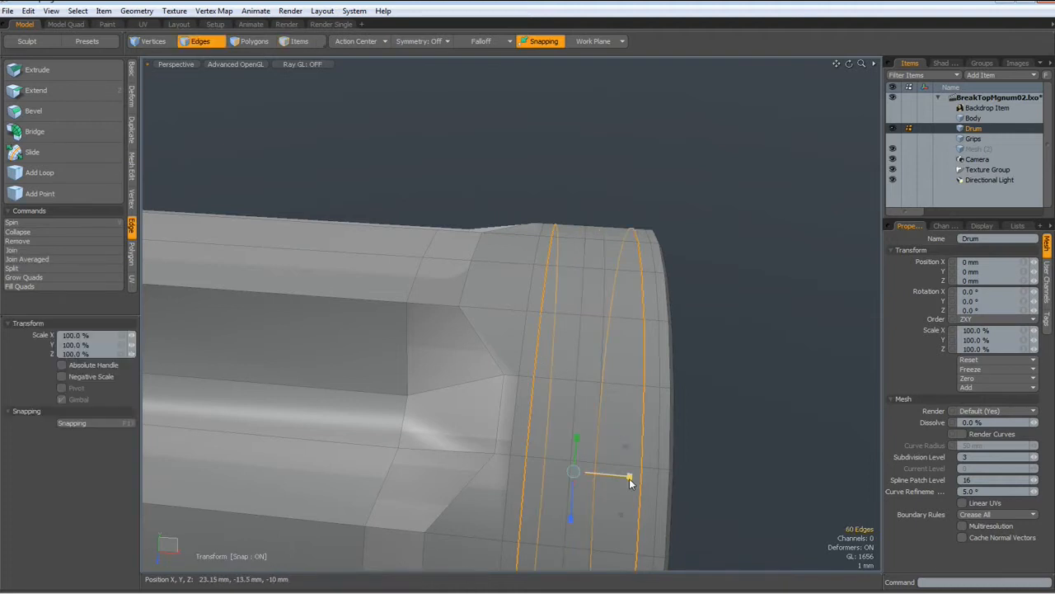
drag(630, 478, 594, 475)
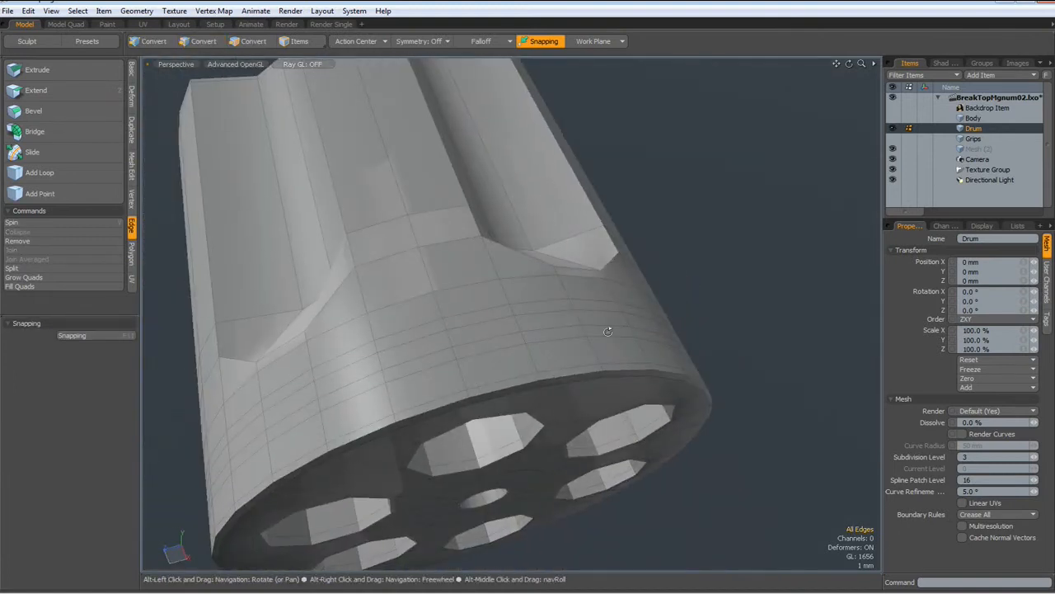
Step: Slice a pointed lozenge notch outline into the drum's side from a picked edge, then adjust in Vertices mode
drag(606, 330, 448, 322)
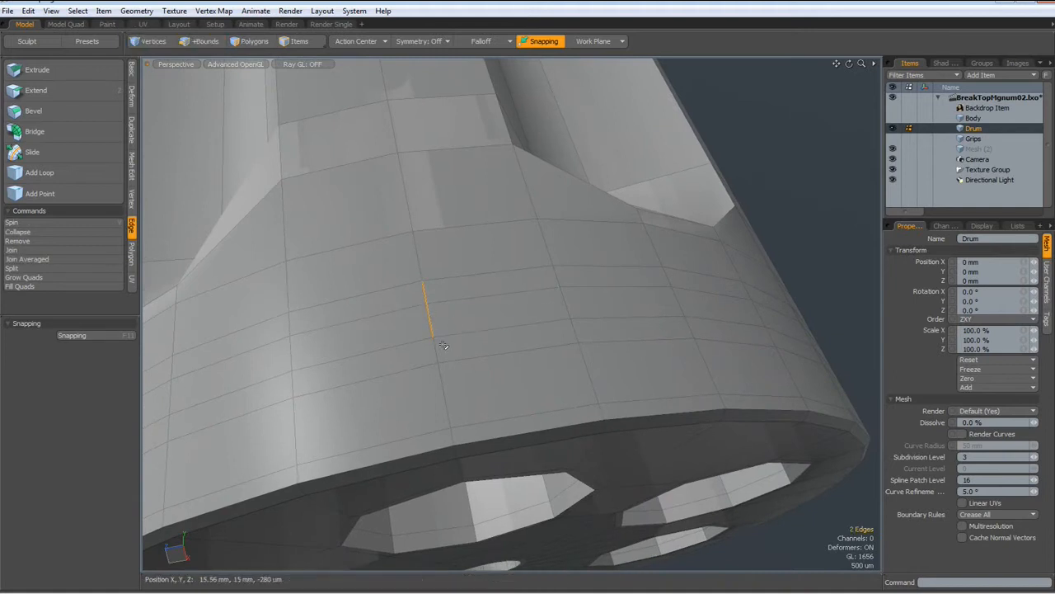
click(36, 110)
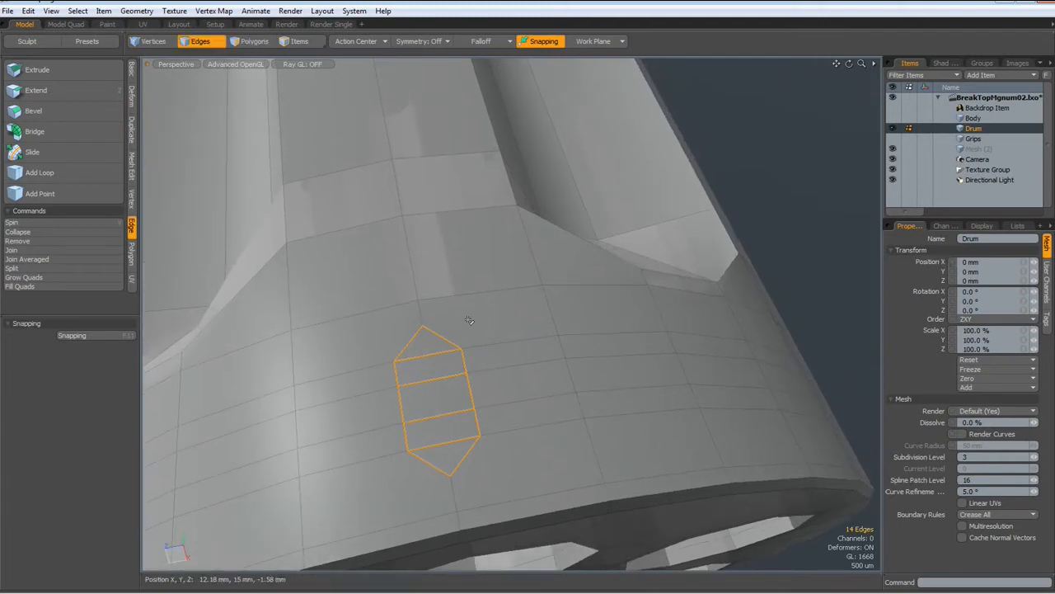
click(155, 41)
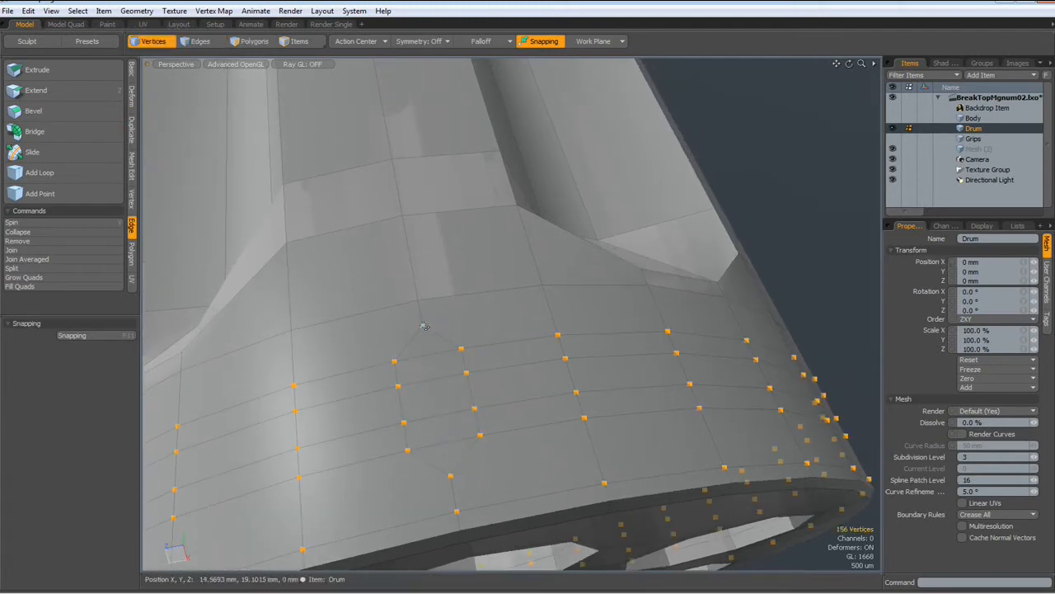
click(420, 324)
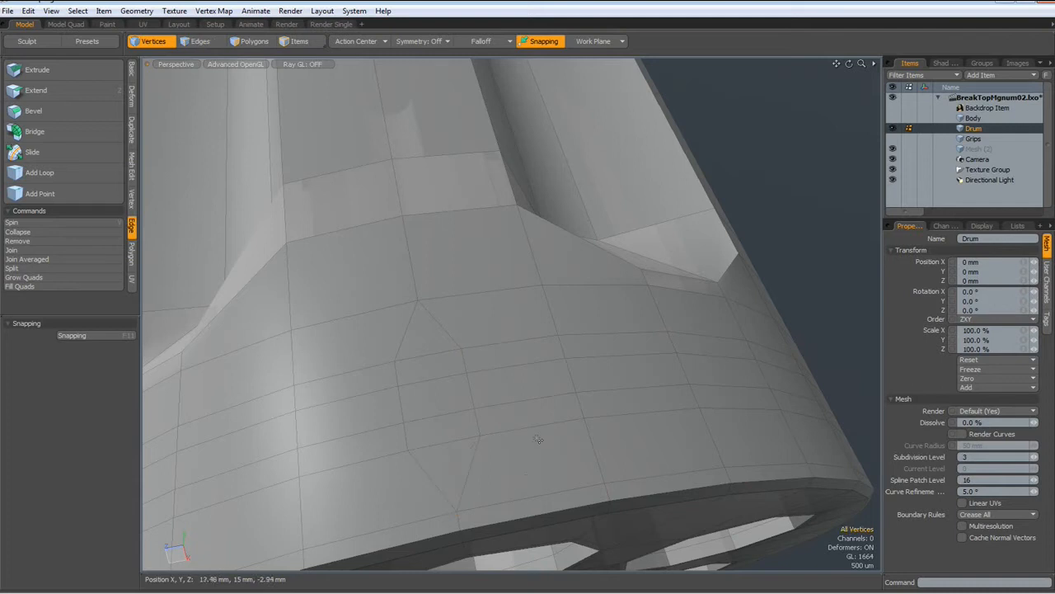
mouse_move(432, 369)
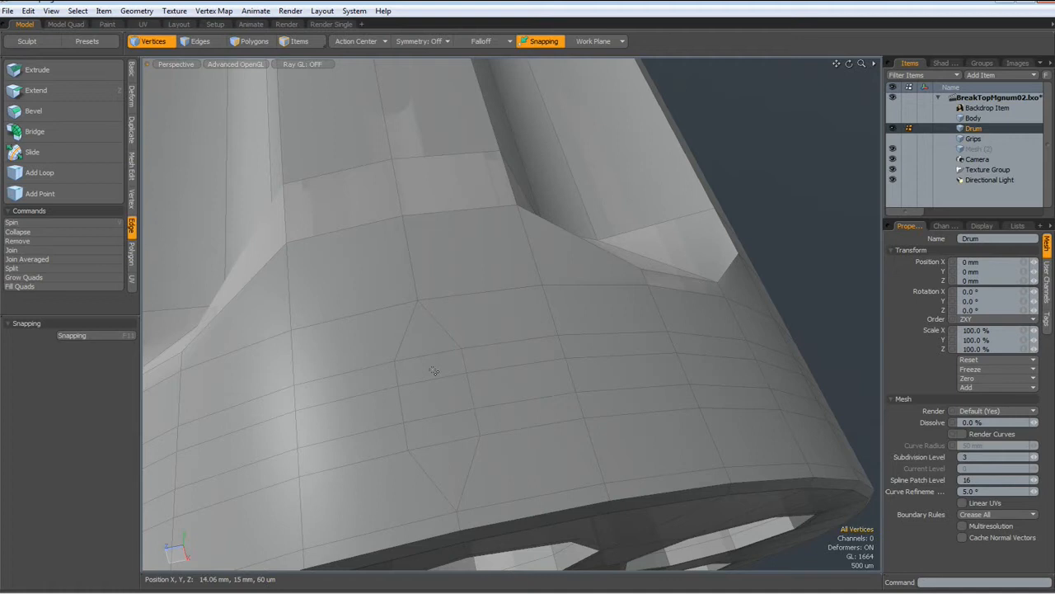
click(435, 380)
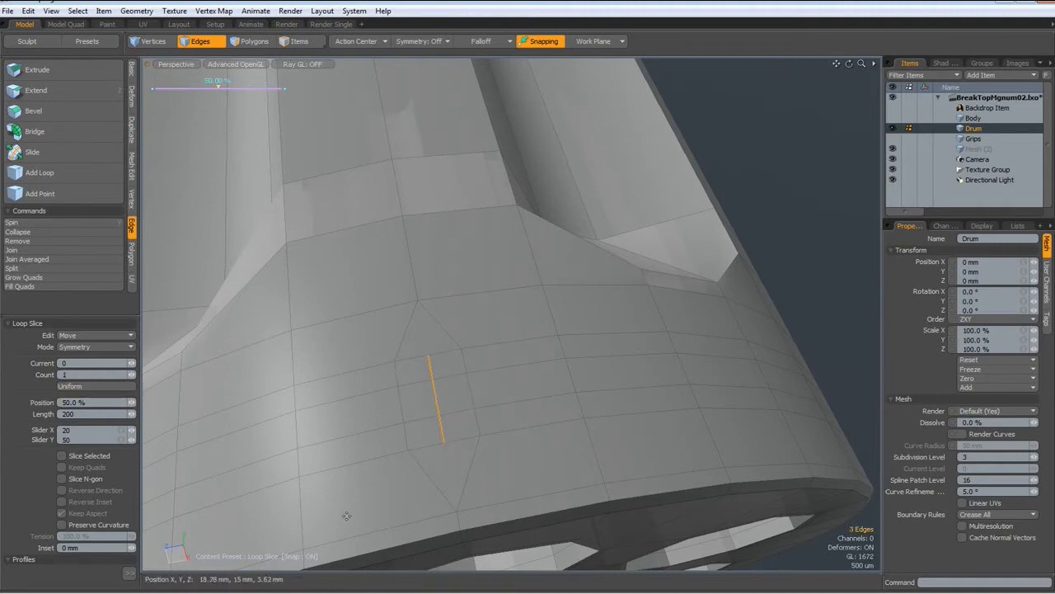
Step: Loop Slice through the notch edge and select the faces around the notch
click(254, 41)
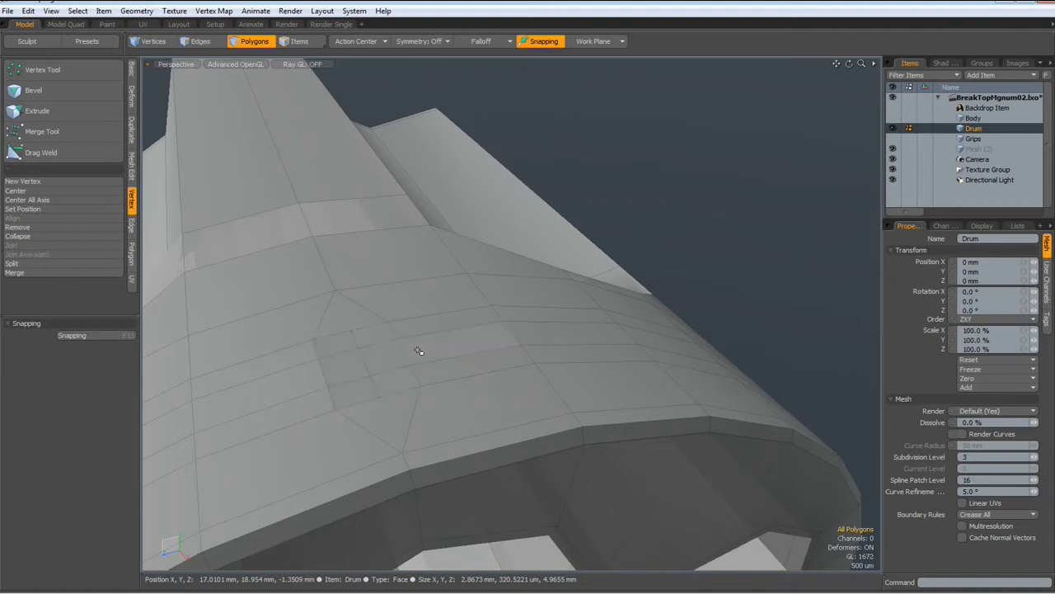
click(398, 358)
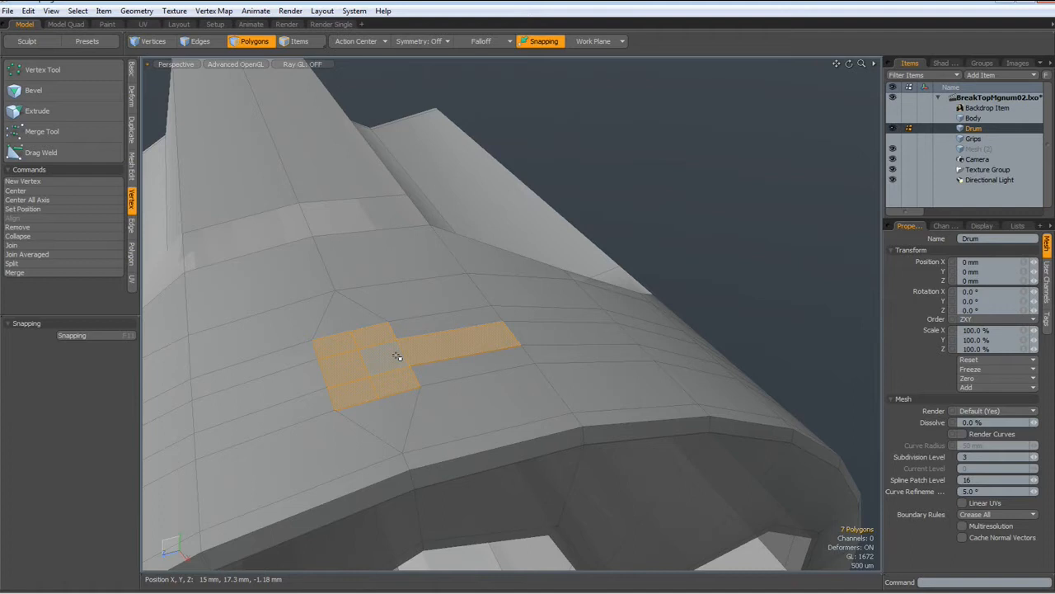
mouse_move(295, 333)
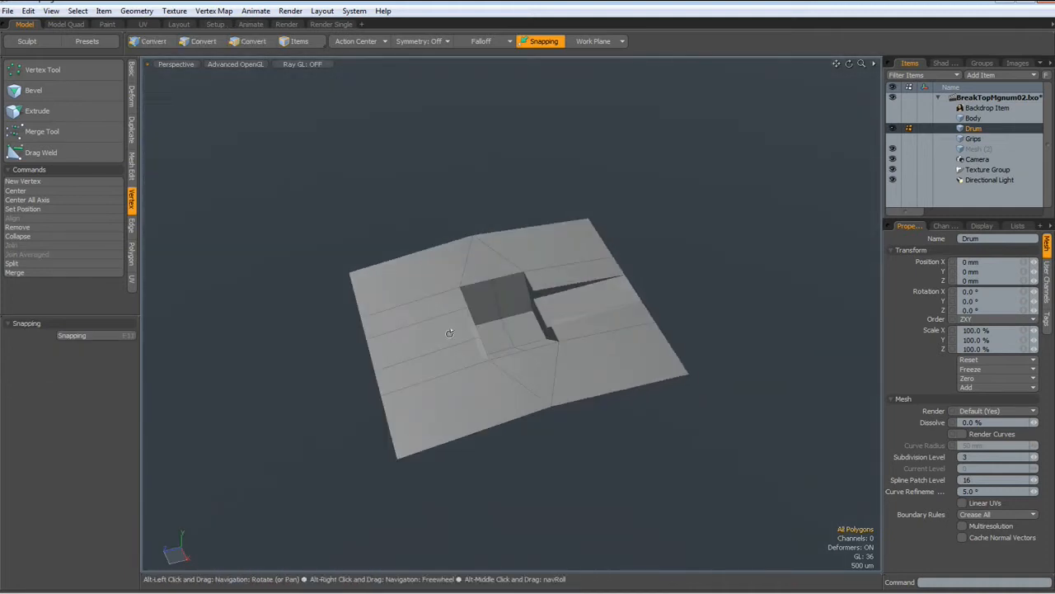
Step: Merge the patch's overlapping vertices with Automatic range, then pick the wall face inside the notch
click(13, 273)
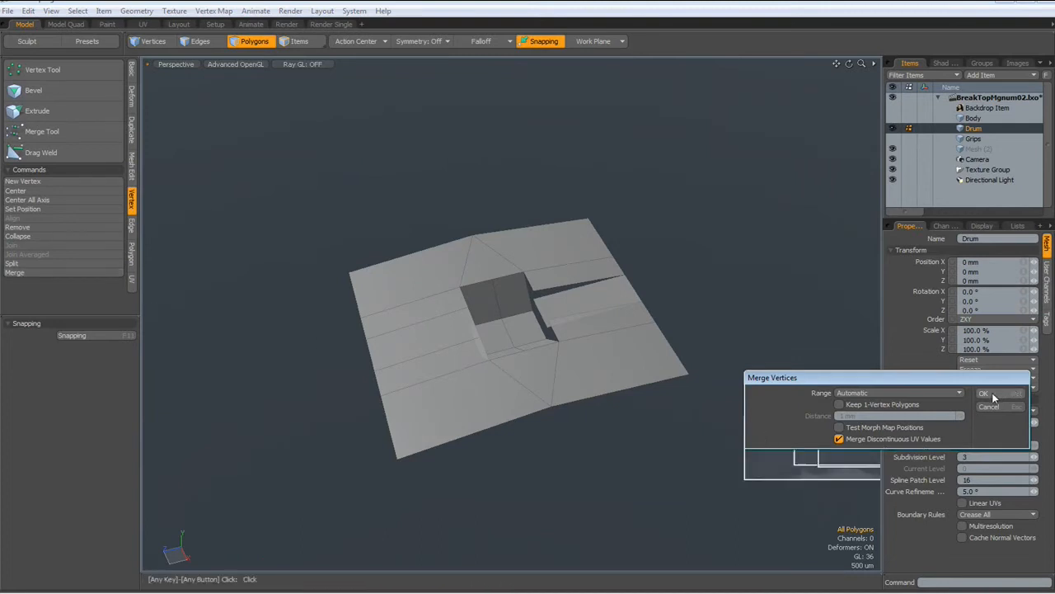
click(981, 393)
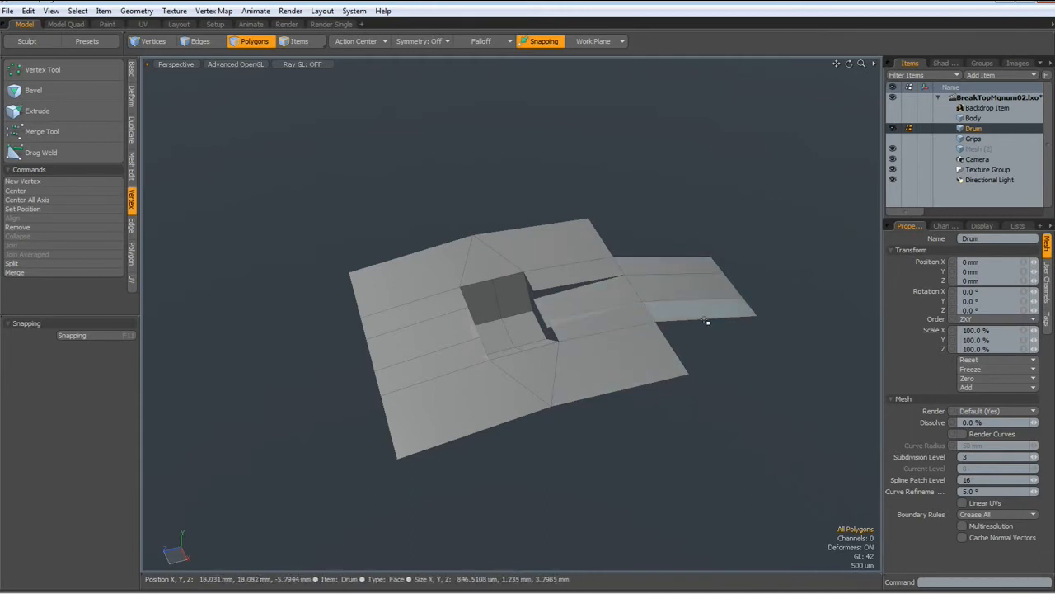
mouse_move(657, 211)
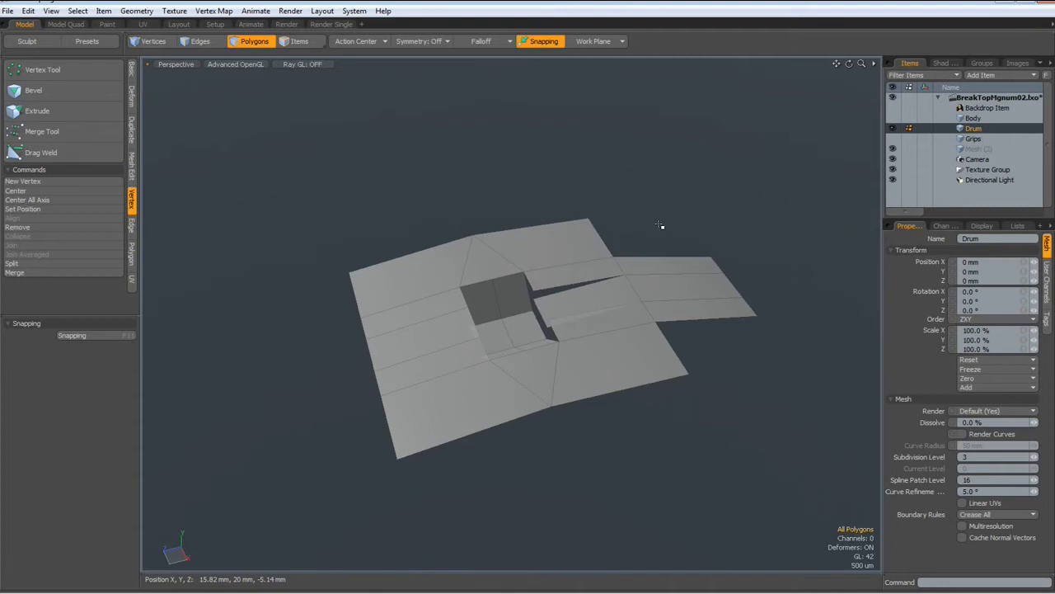
mouse_move(719, 340)
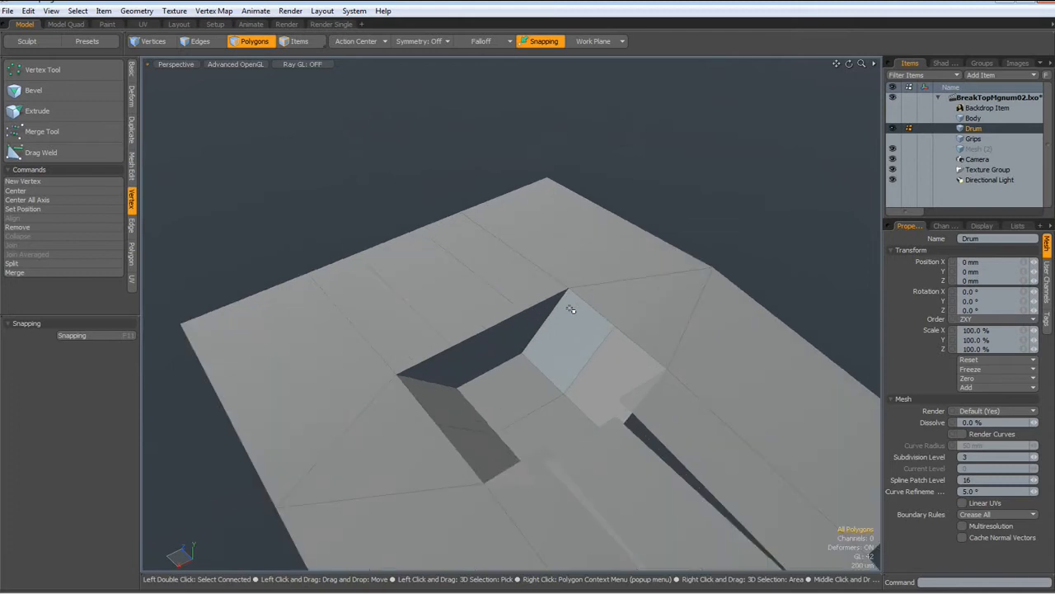
click(202, 42)
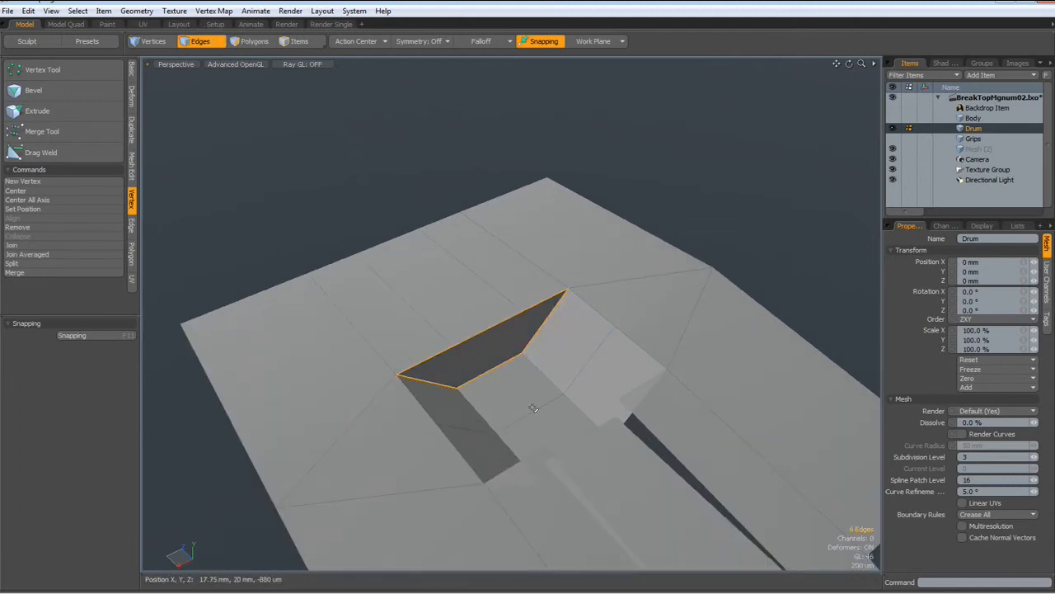
Step: Select the notch's lower wall faces and floor edge and rework them with the edge tools
click(253, 41)
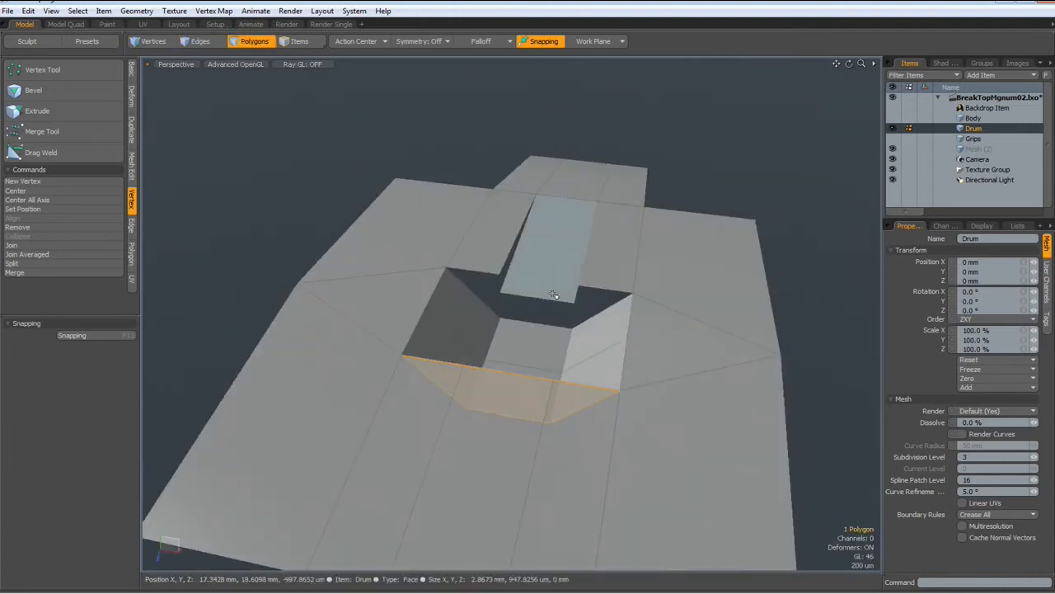
click(201, 41)
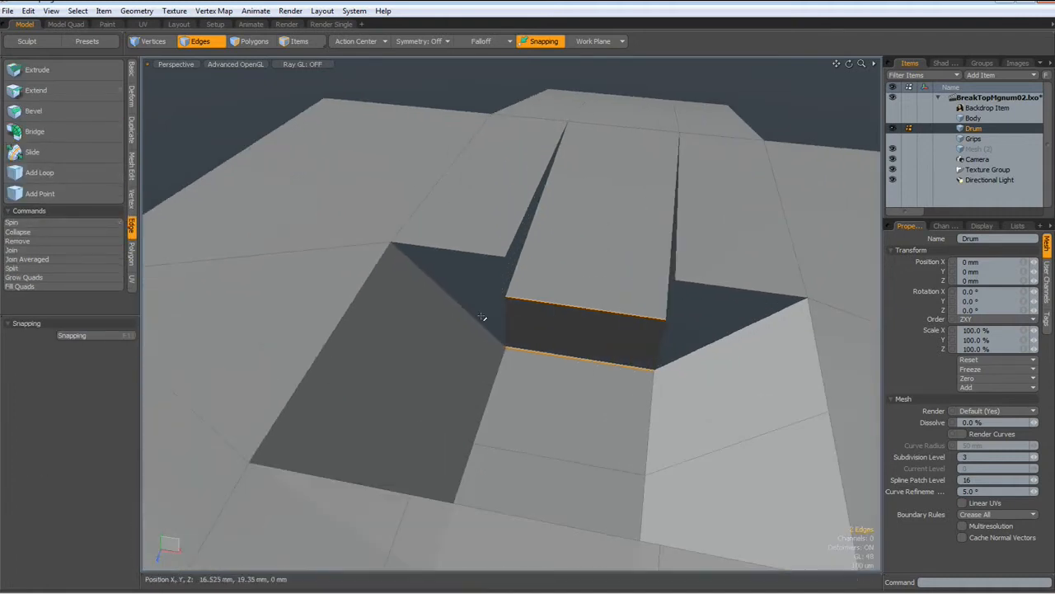
click(153, 41)
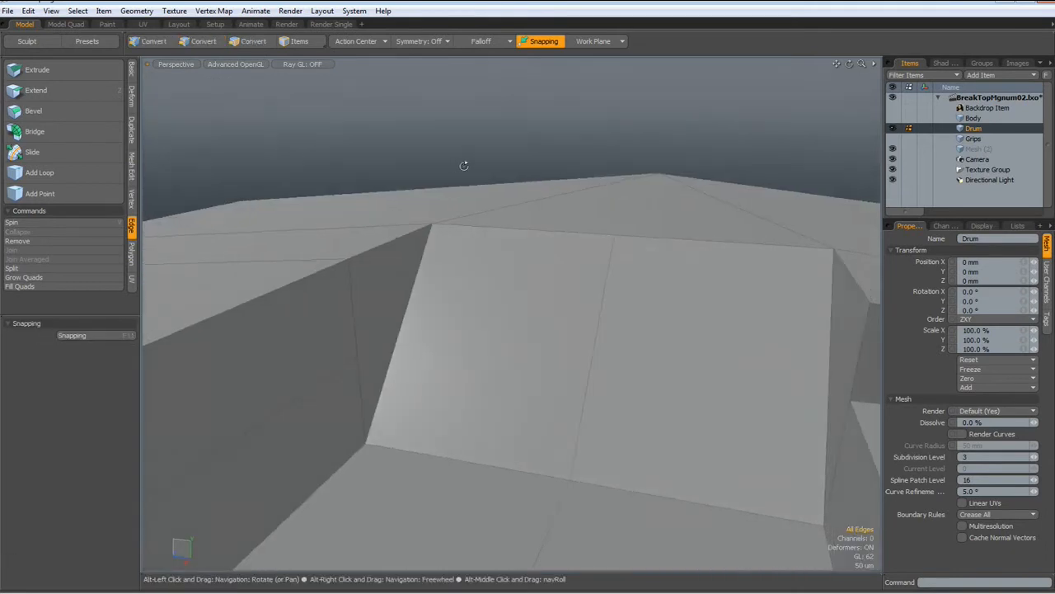
Step: Select edge loops and a crossing edge around the notch to keep it crisp under subdivision
drag(465, 165, 534, 297)
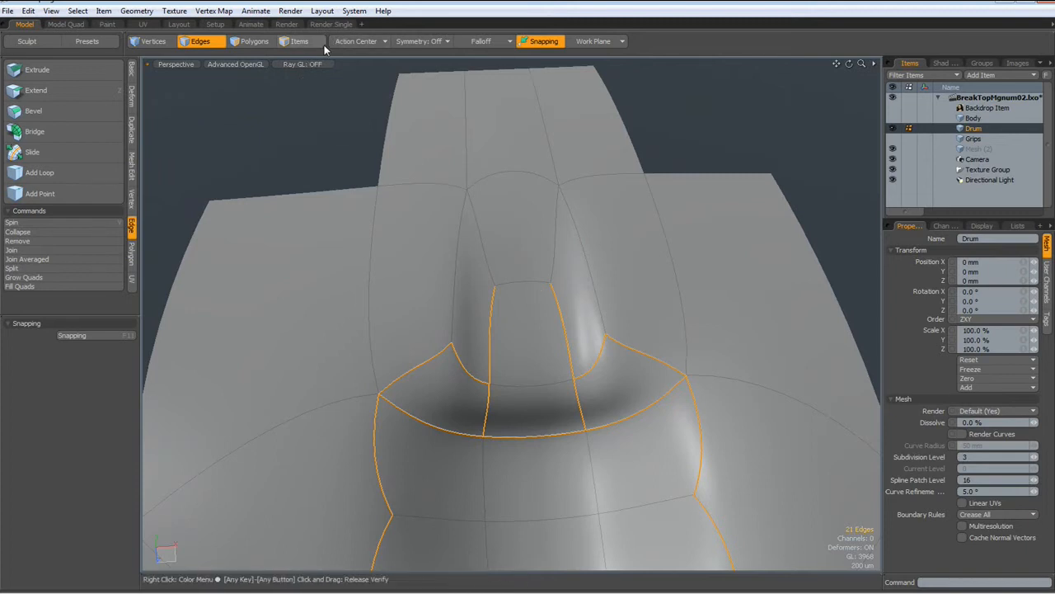
click(214, 9)
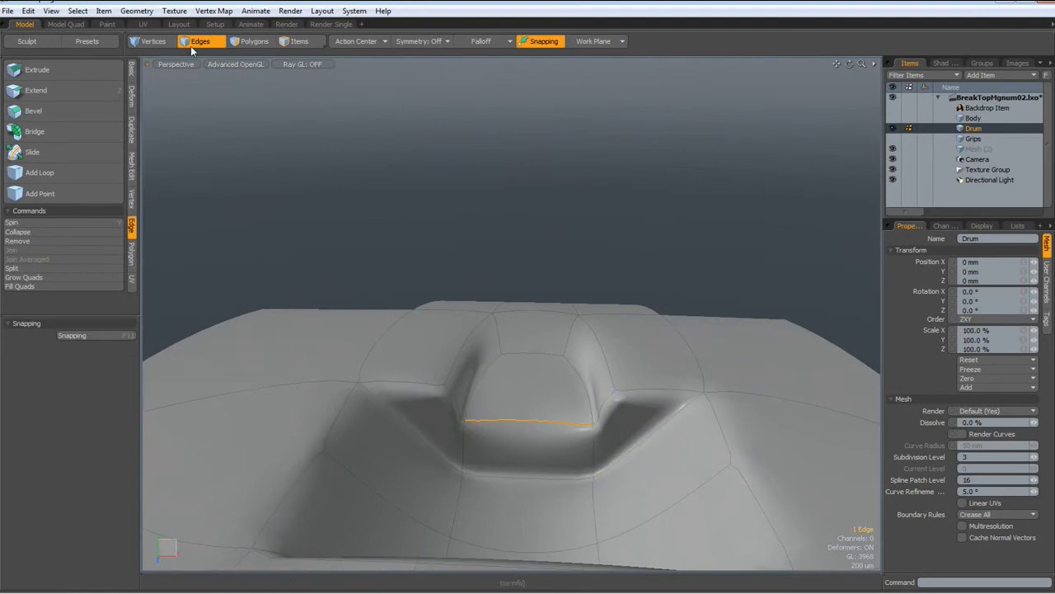
click(215, 10)
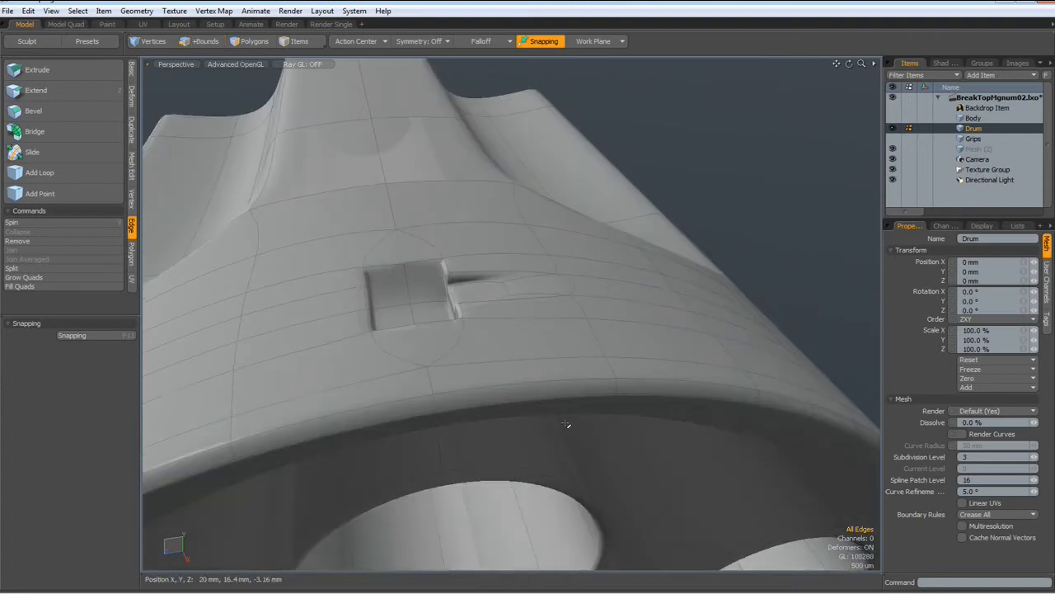
Step: In Polygons mode select the notch faces on the drum's outer surface, viewing the chambered end
drag(566, 424, 432, 478)
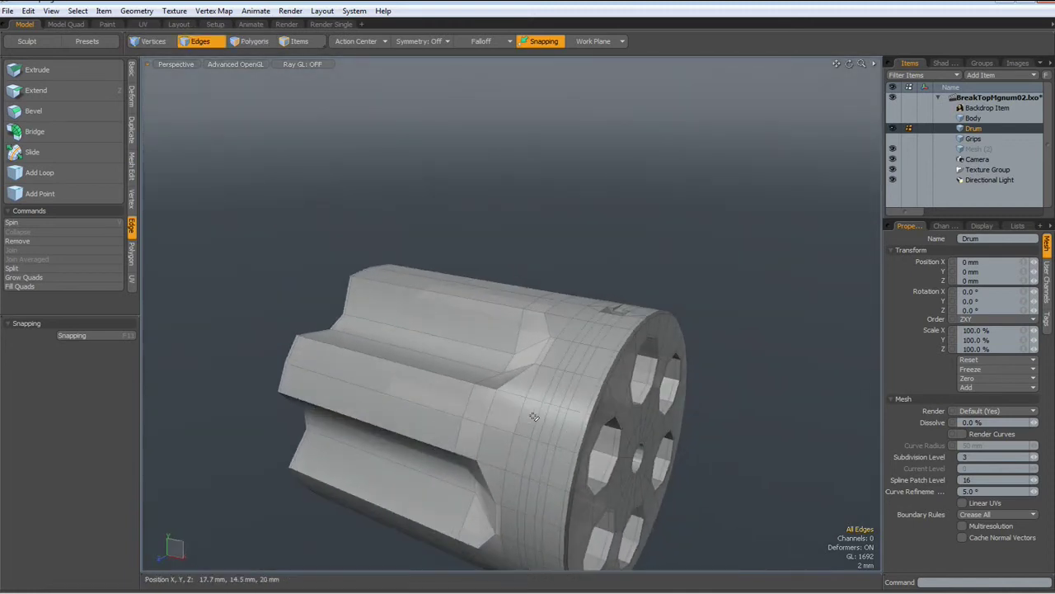
click(254, 41)
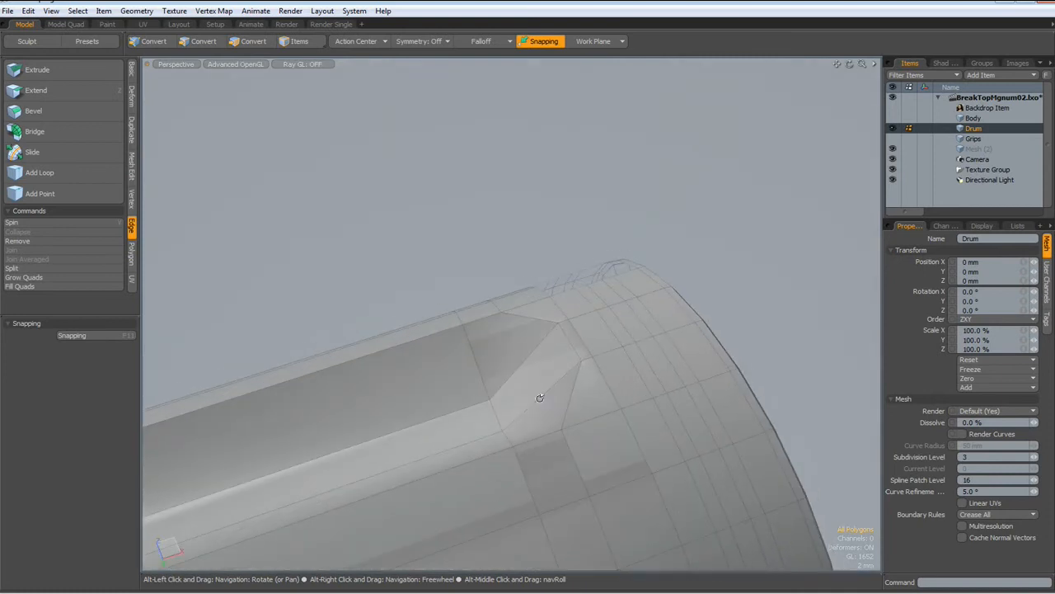
click(651, 426)
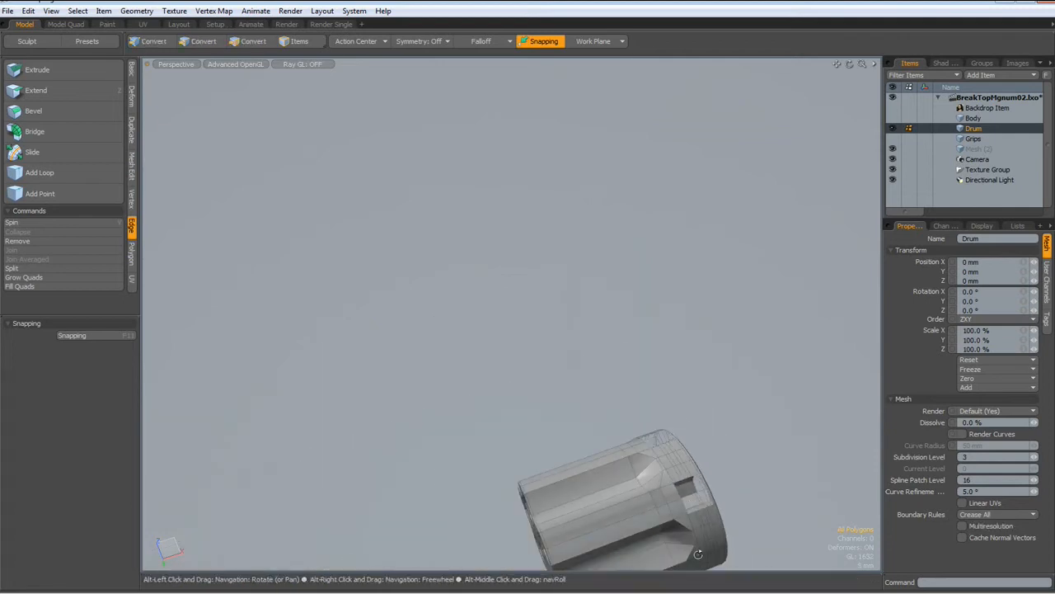
drag(698, 554, 734, 429)
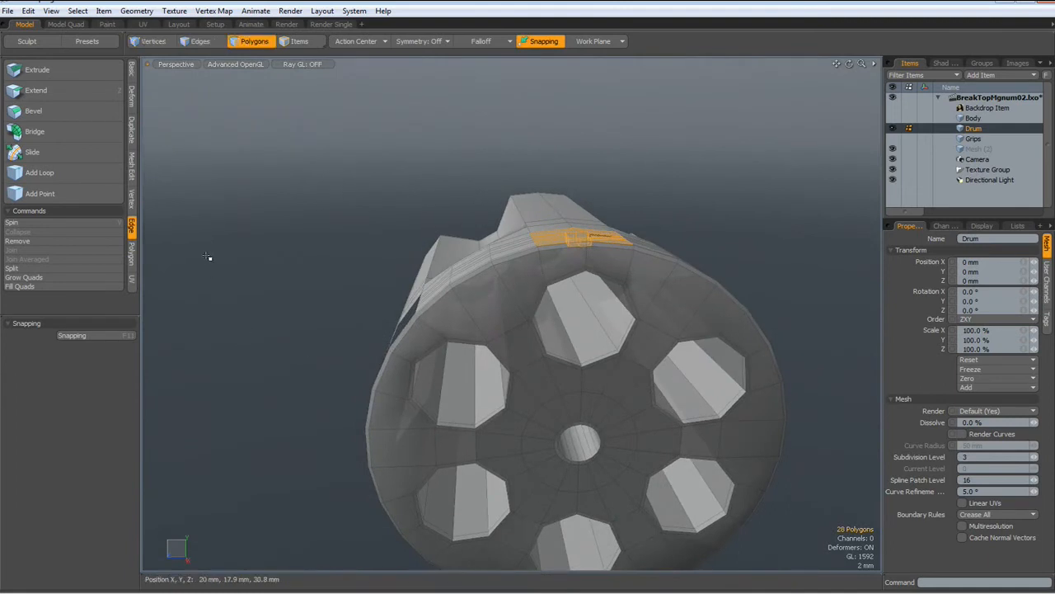
Step: Radial Array the notch with Count 6 around the drum and inspect the repeated copies
click(132, 129)
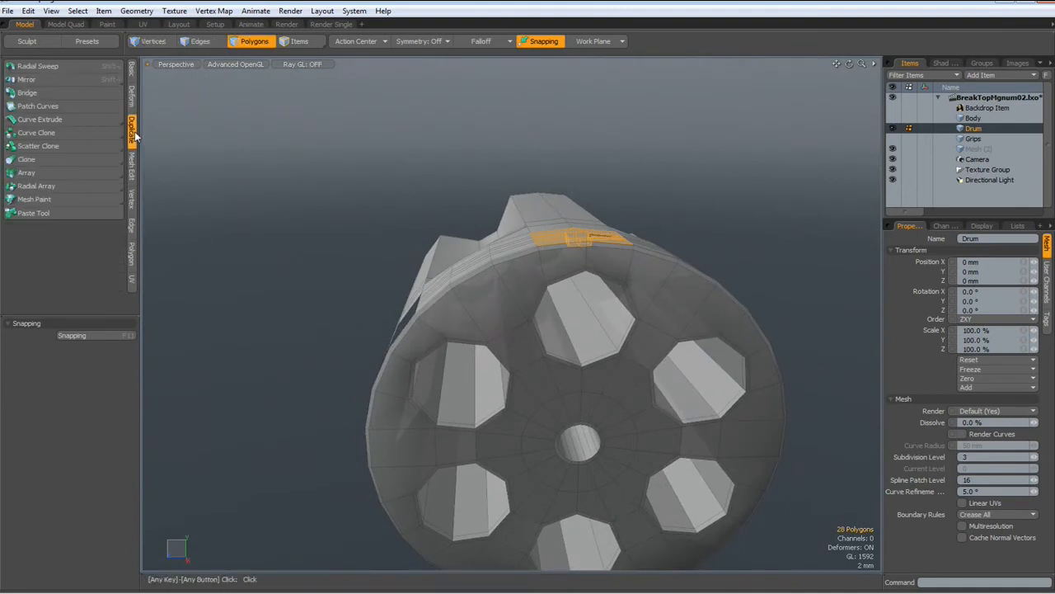
click(36, 185)
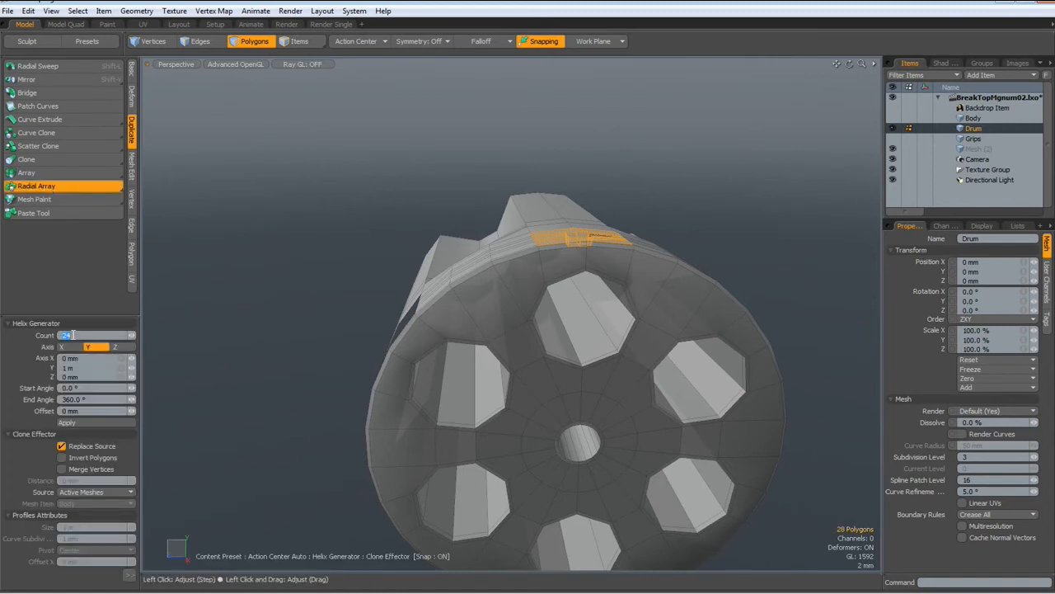
text(6)
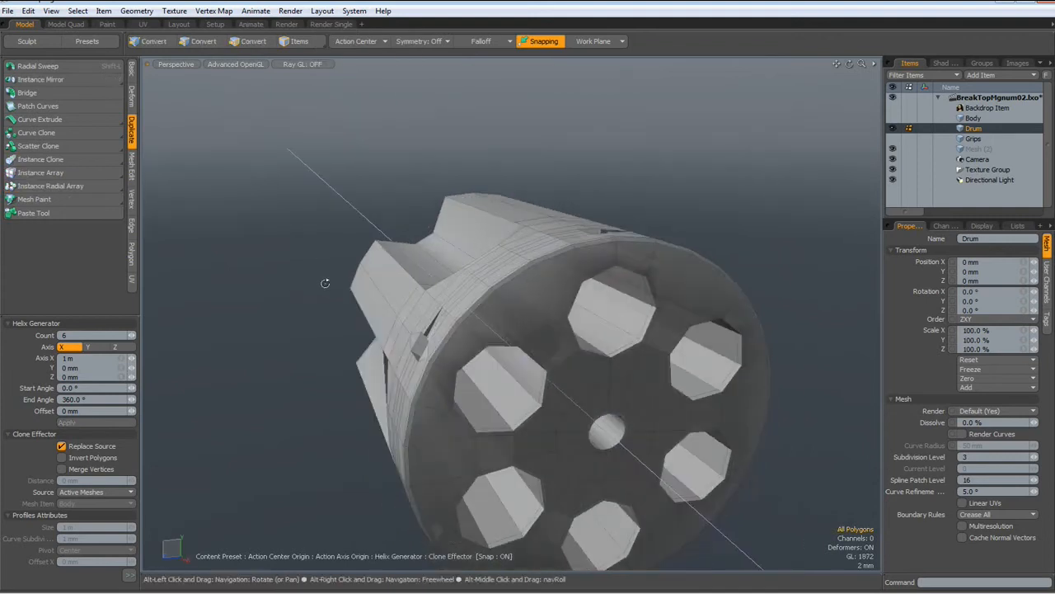
drag(325, 284, 409, 97)
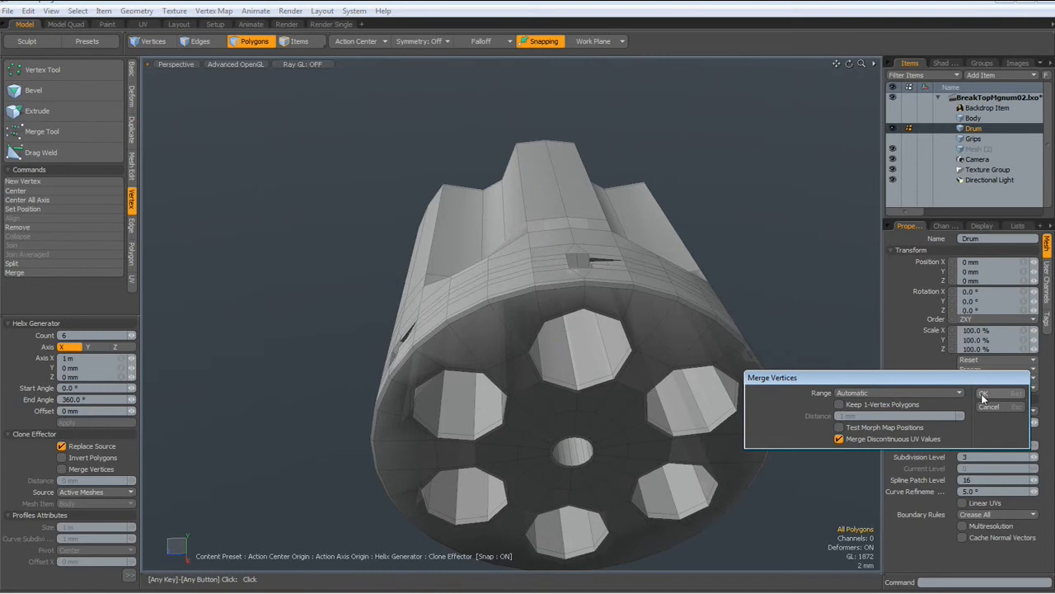
Step: Merge the arrayed notches' overlapping vertices, then orbit to check the flutes and chambered face
click(981, 395)
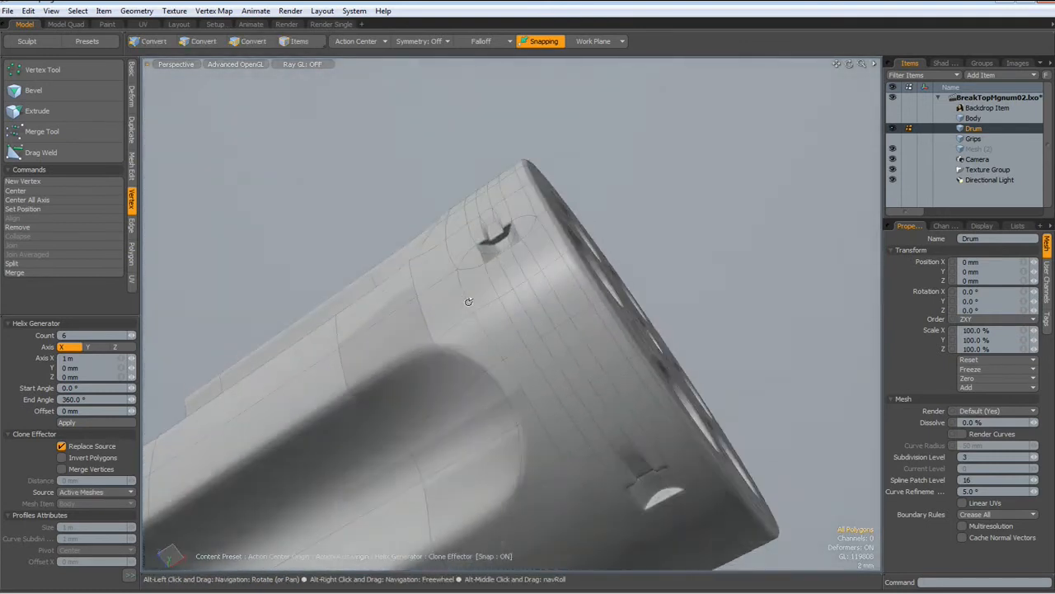
drag(468, 302, 610, 459)
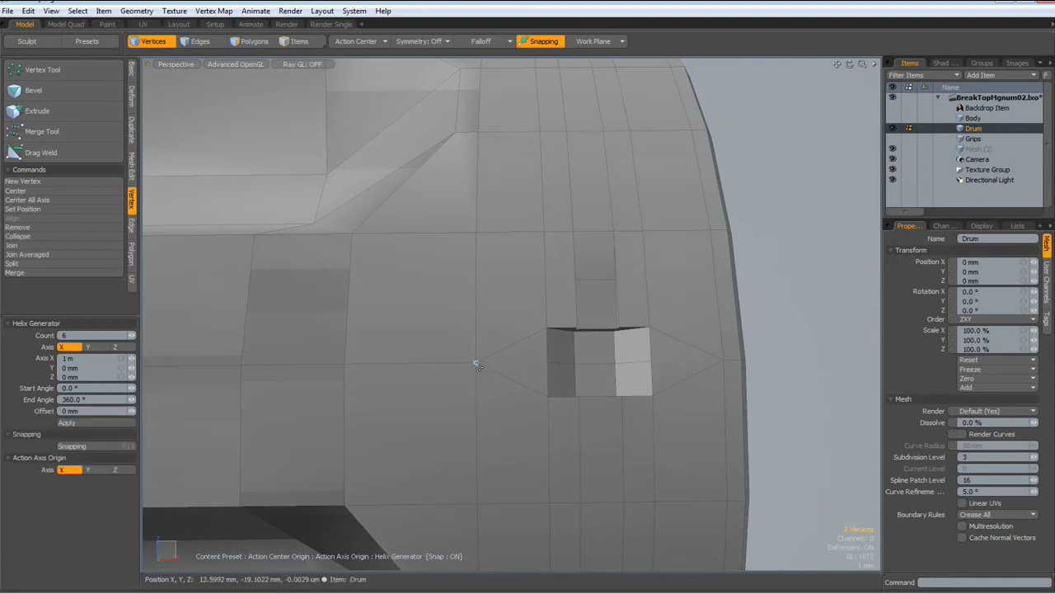
mouse_move(722, 363)
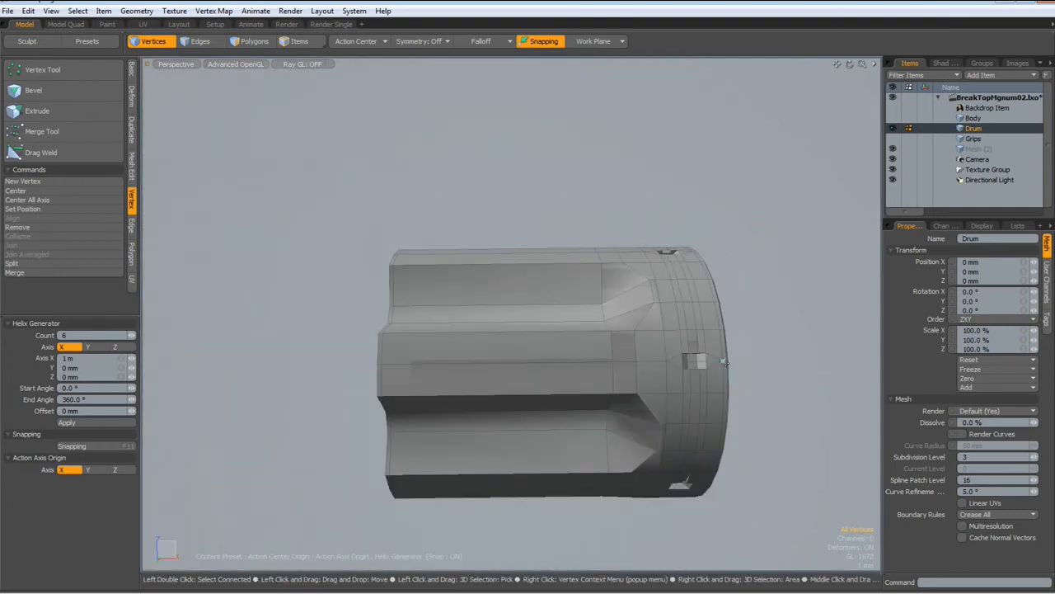
drag(725, 361, 671, 458)
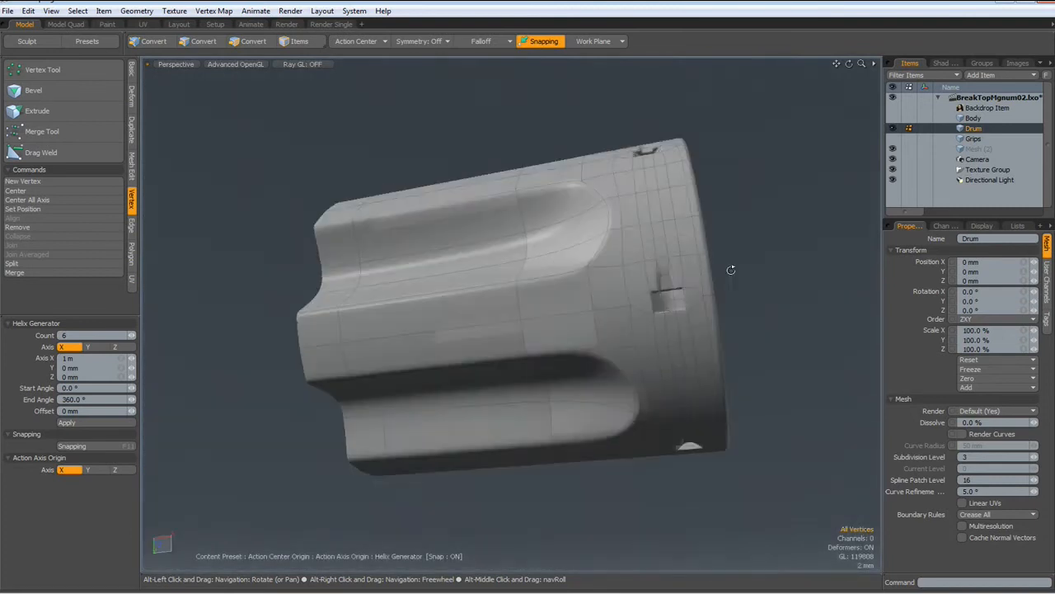
drag(731, 271, 633, 258)
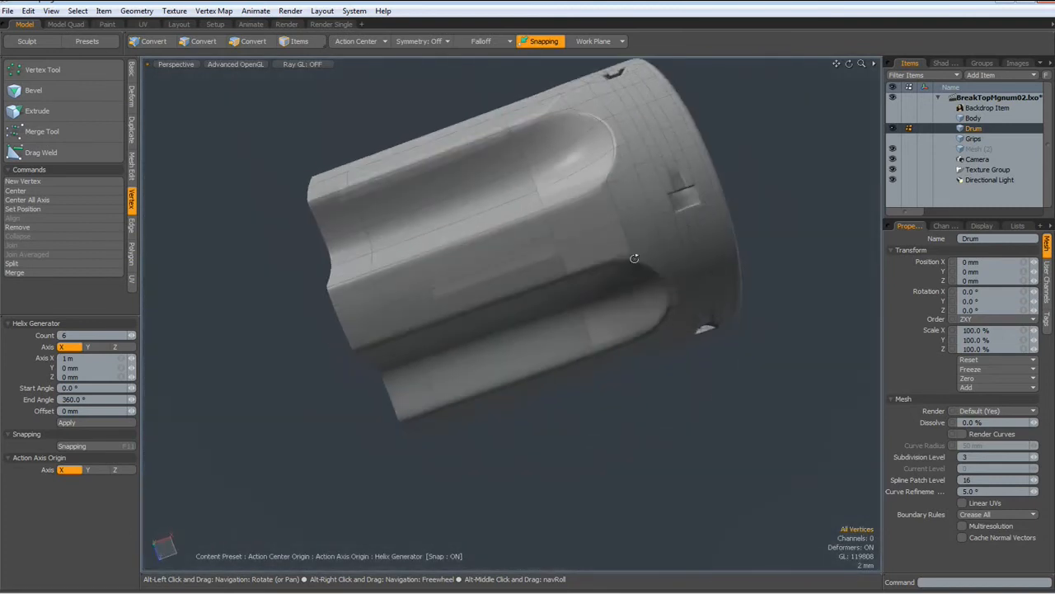
drag(634, 257, 729, 353)
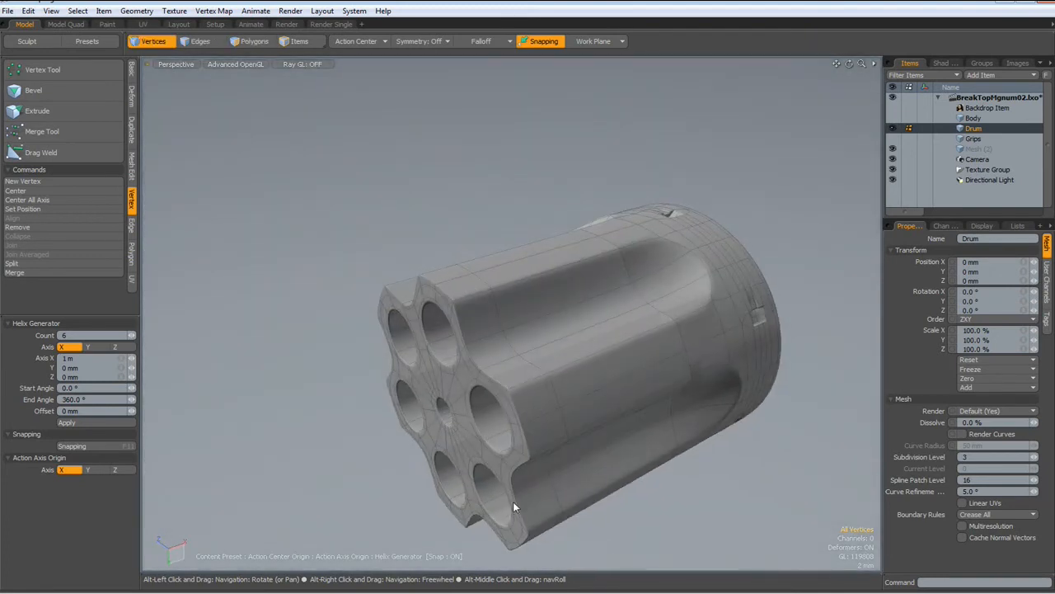
drag(515, 507, 581, 459)
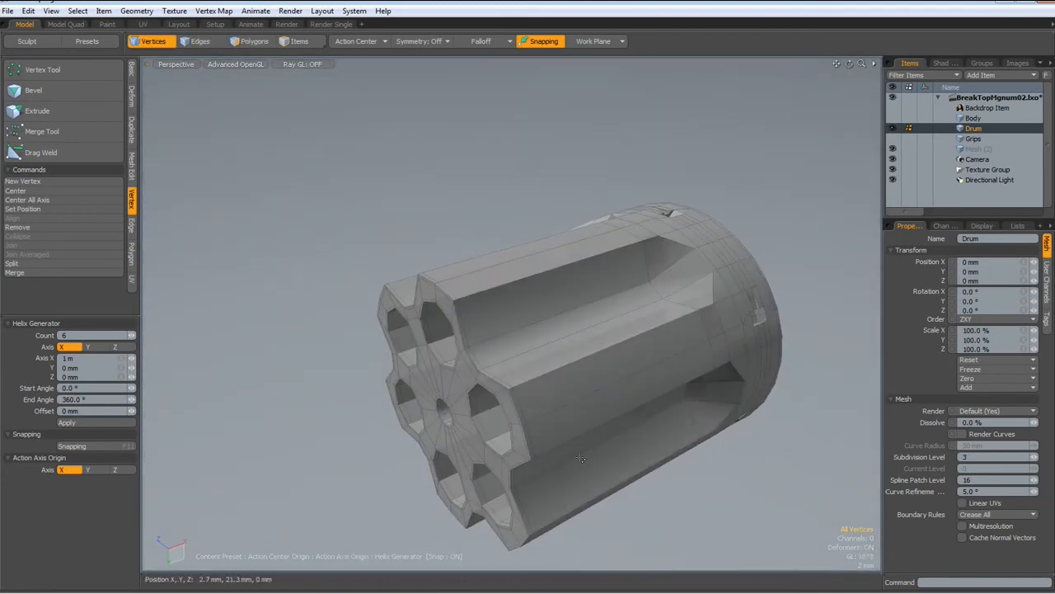
drag(580, 459, 594, 341)
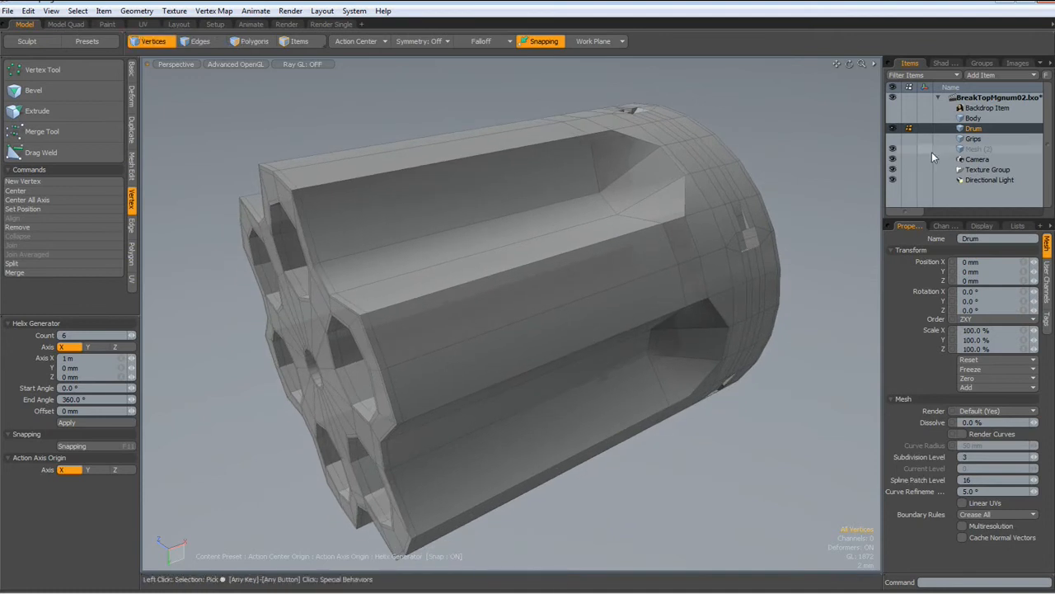
Step: Reveal the Body with the drum in Front view and select all drum polygons for moving
click(977, 115)
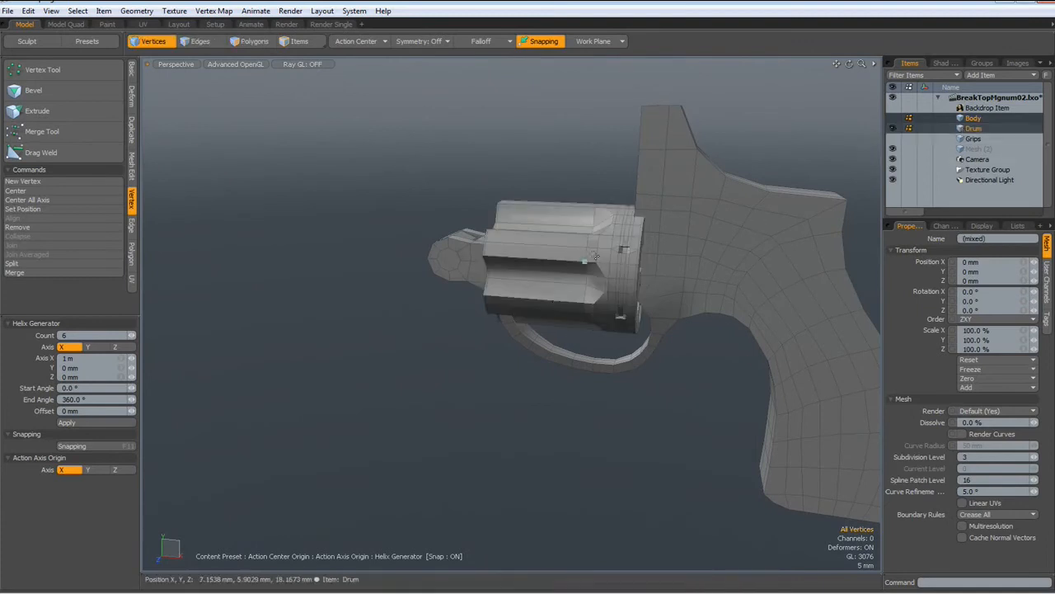
click(201, 41)
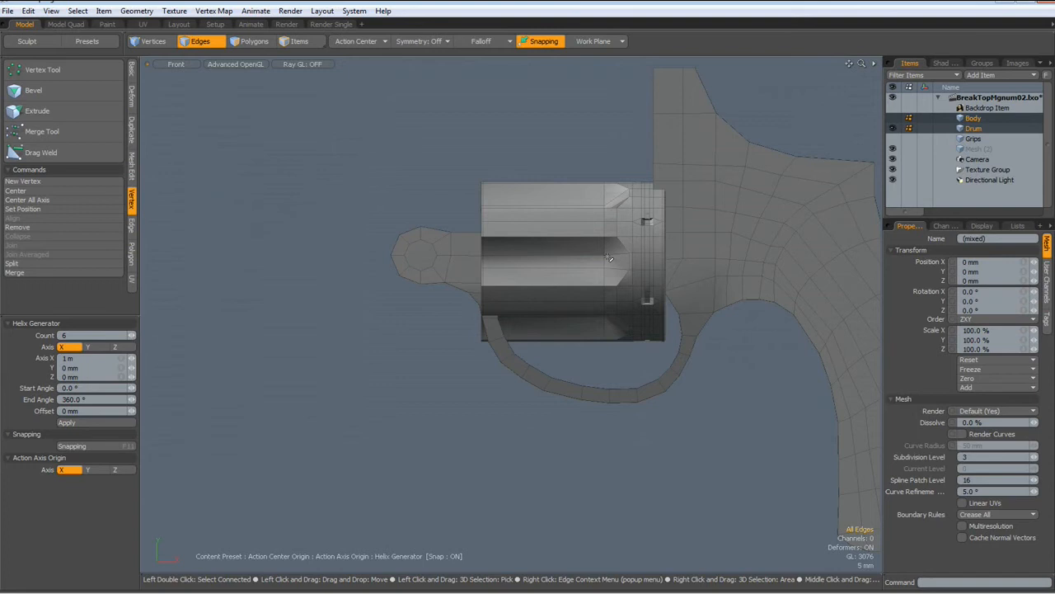
click(253, 41)
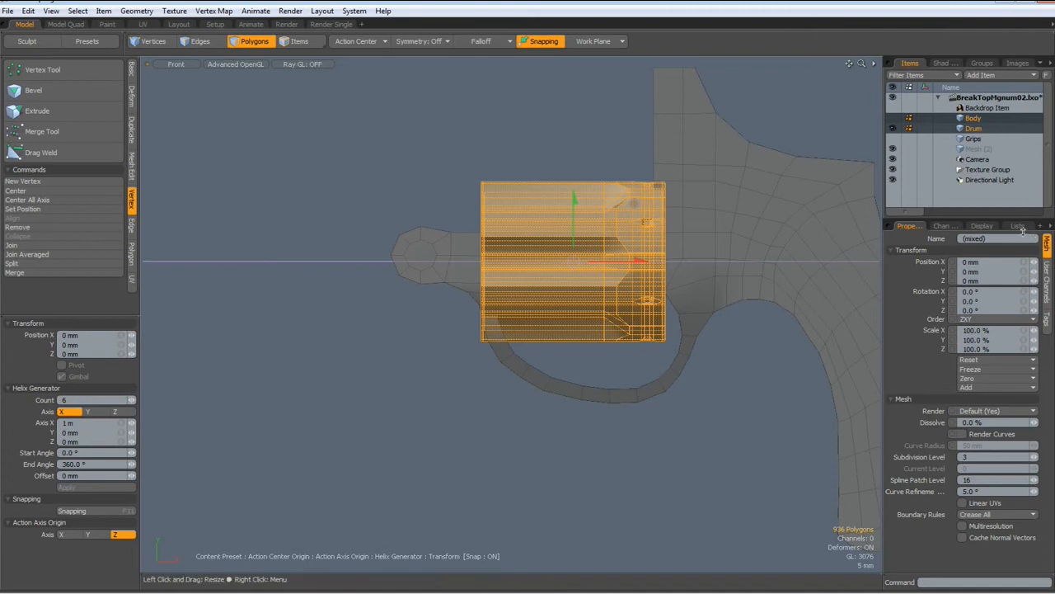
click(1013, 224)
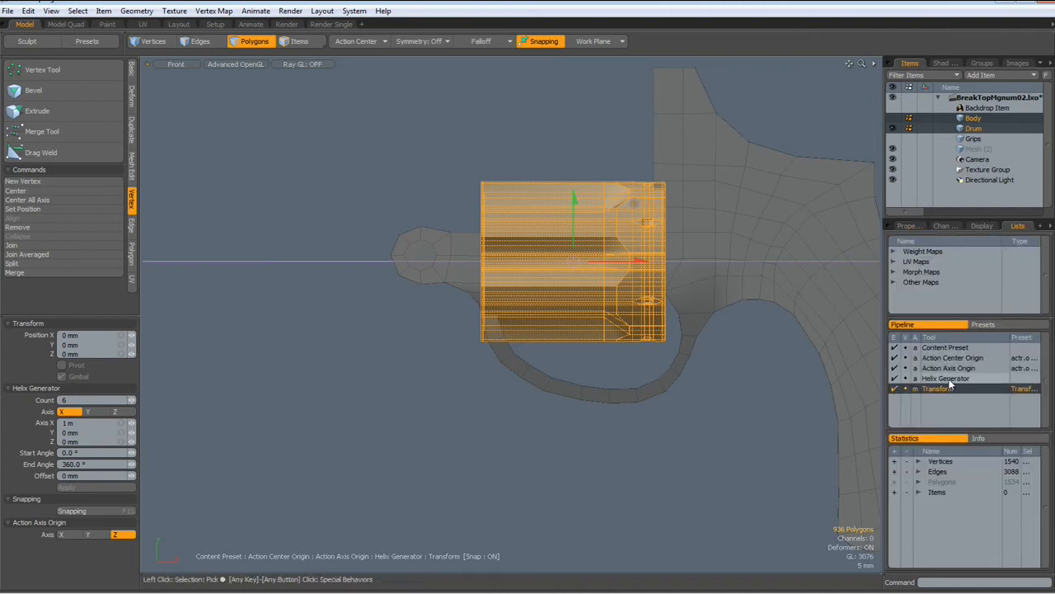
right_click(947, 378)
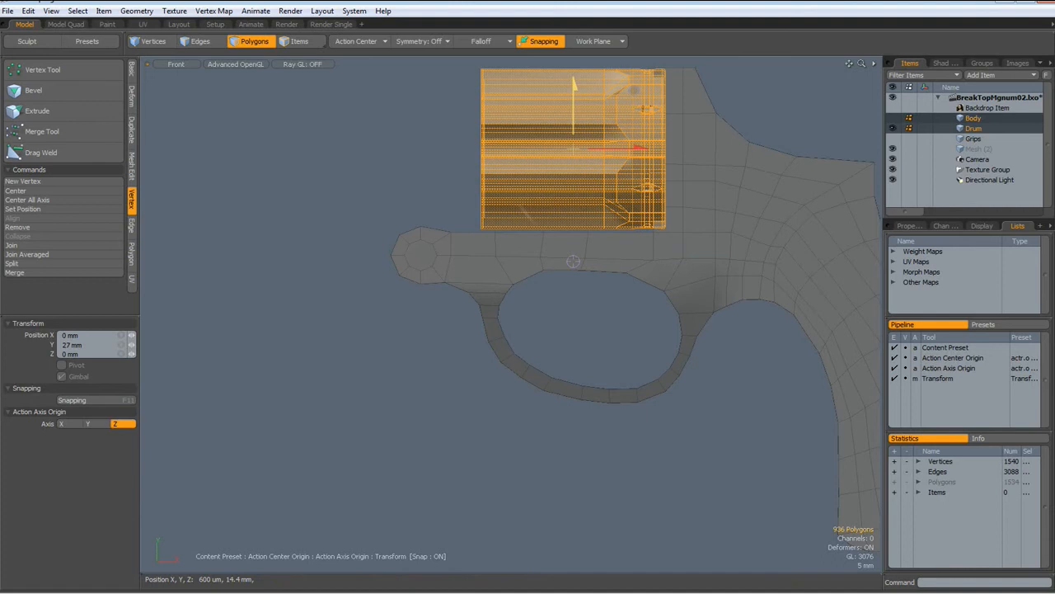
Step: Drop the moved drum polygons and bring up the viewport pie menu
drag(593, 148, 560, 132)
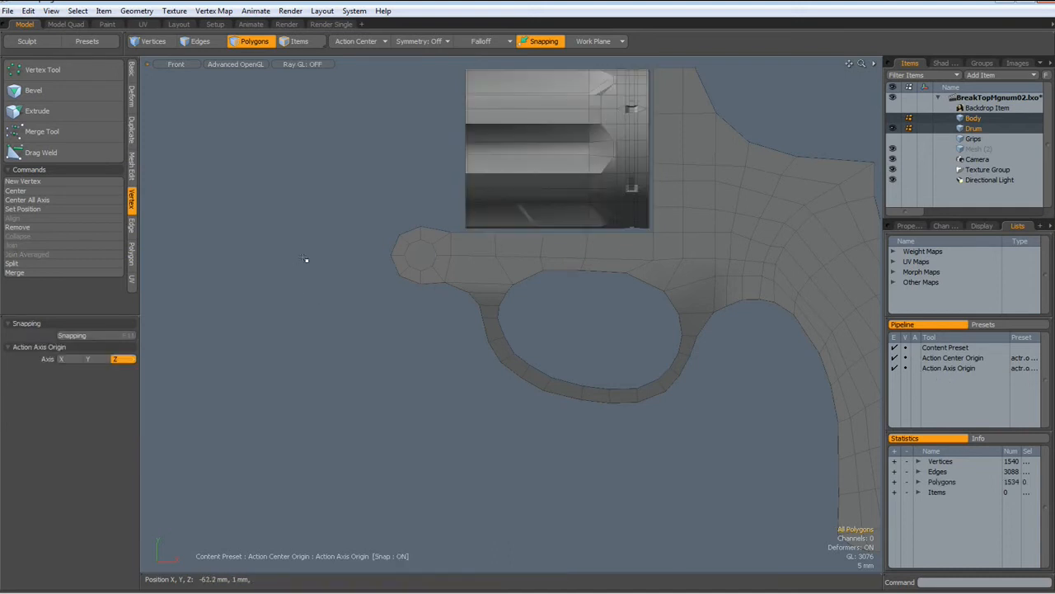
mouse_move(335, 238)
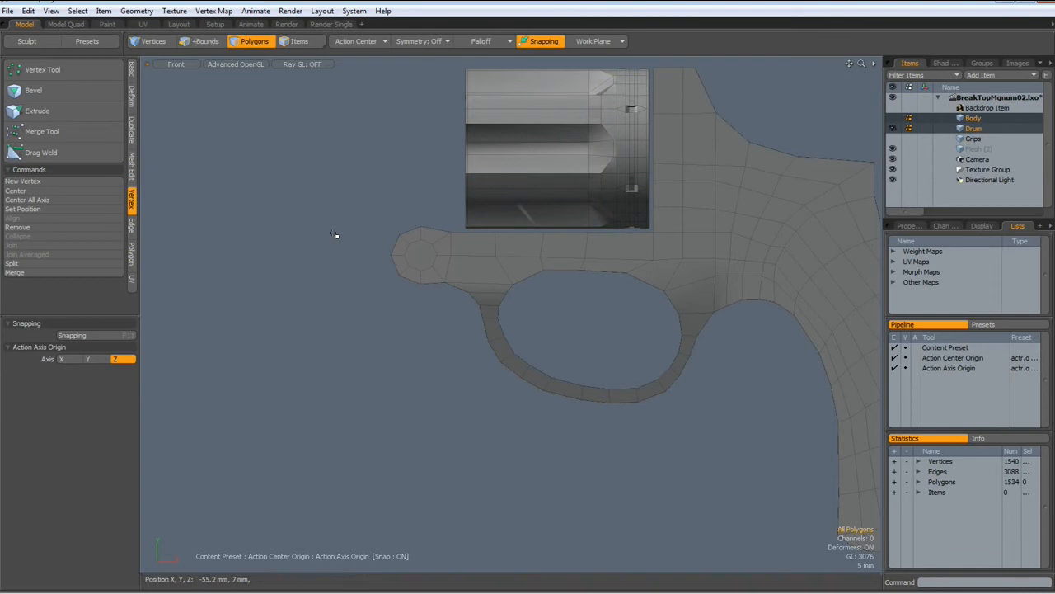
click(195, 41)
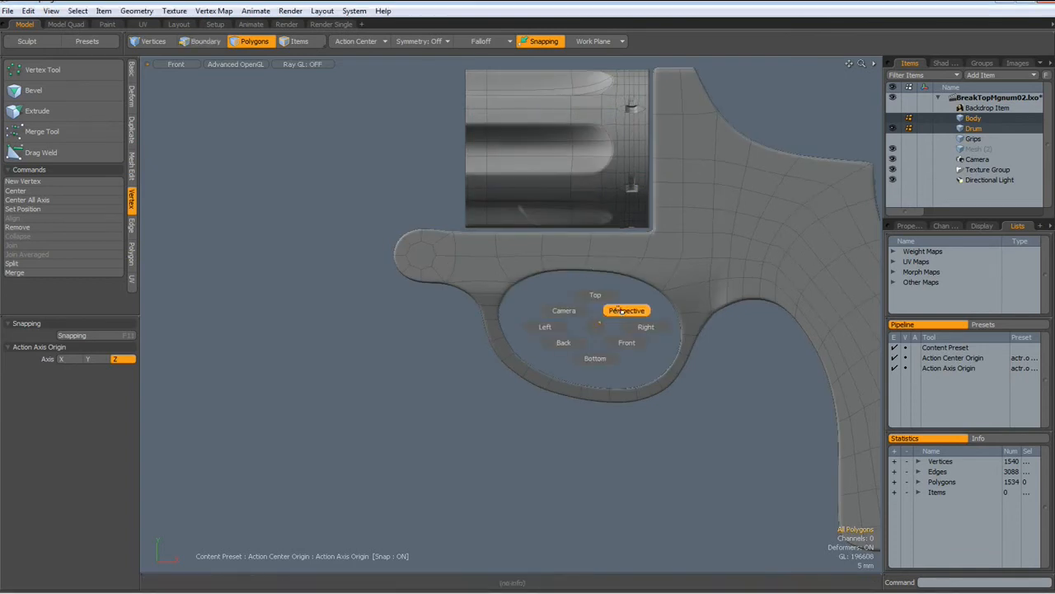
Step: Switch to Perspective and orbit in close to the drum's chamber front
click(626, 310)
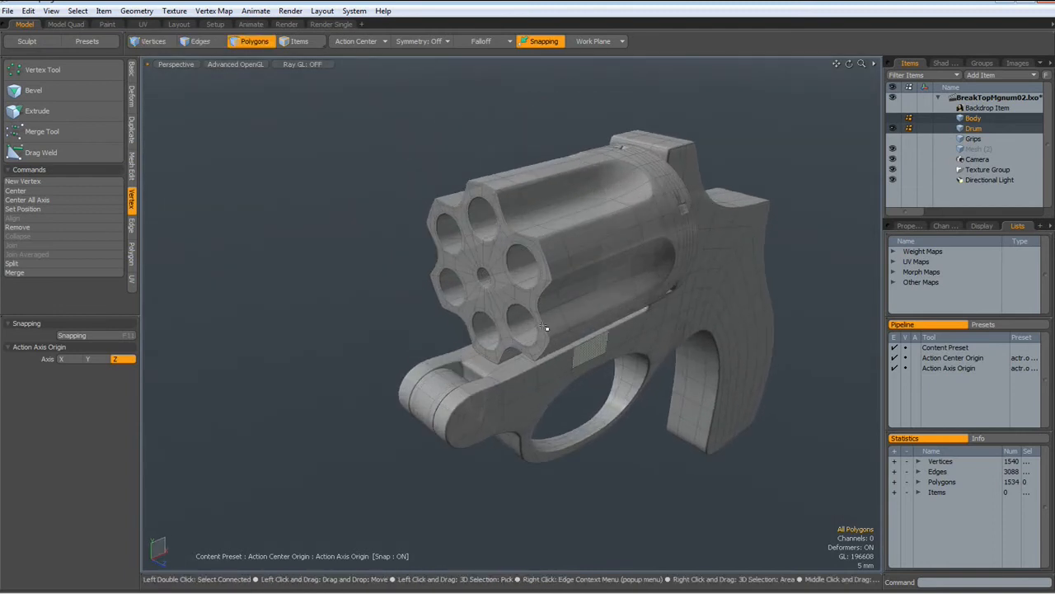
drag(544, 327, 491, 322)
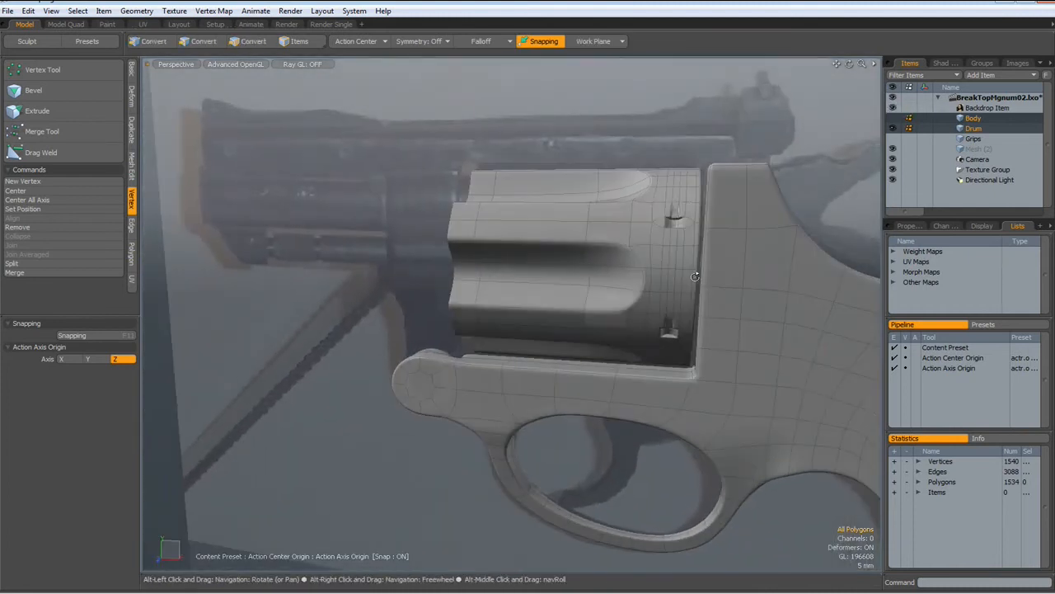
drag(696, 277, 725, 241)
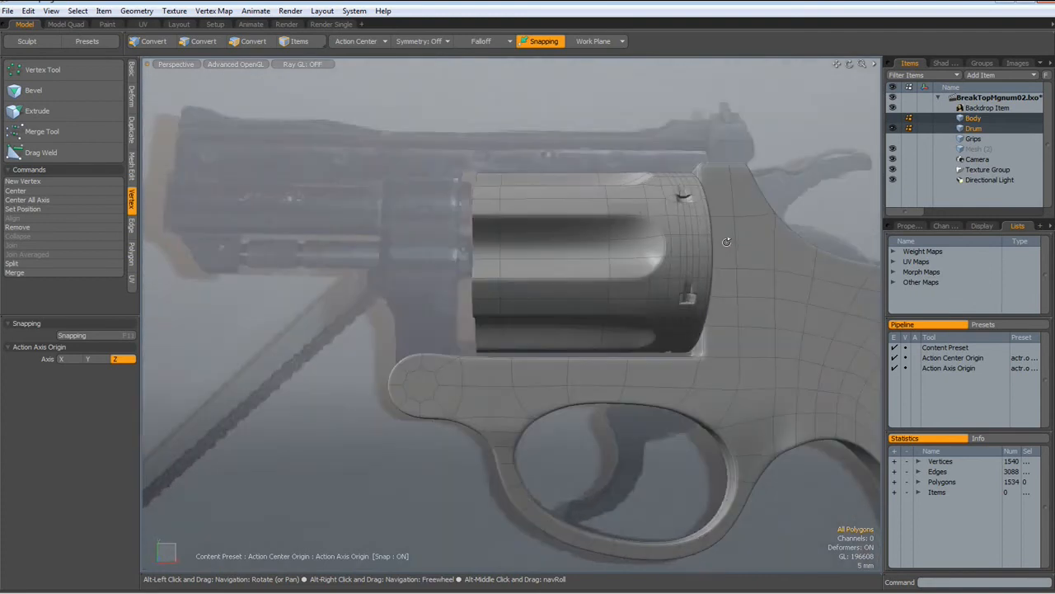
drag(725, 241, 745, 270)
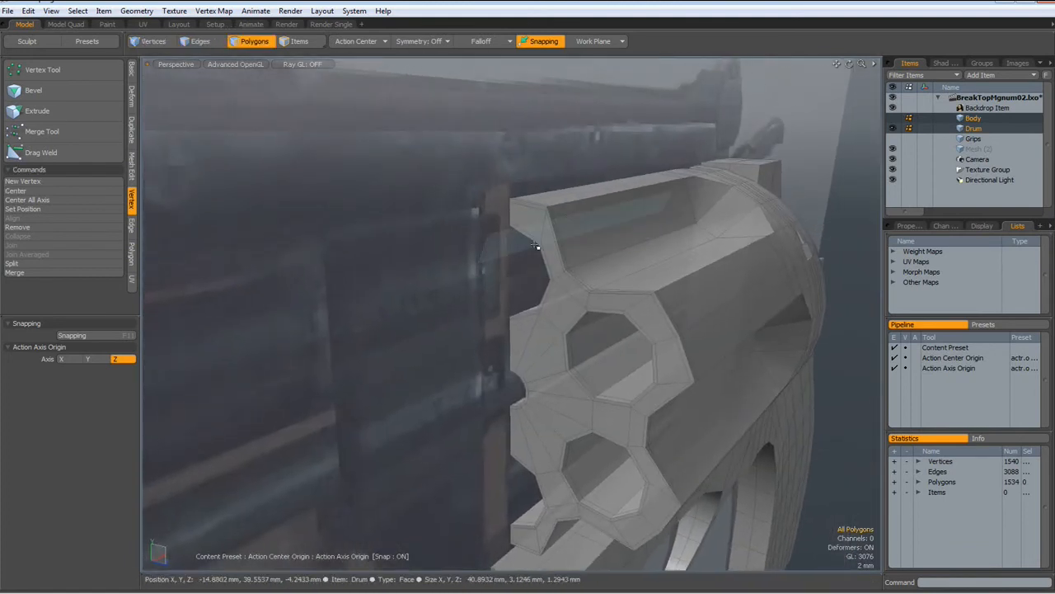
Step: Pick the Body mesh to extend the barrel strip forward from the frame
click(531, 268)
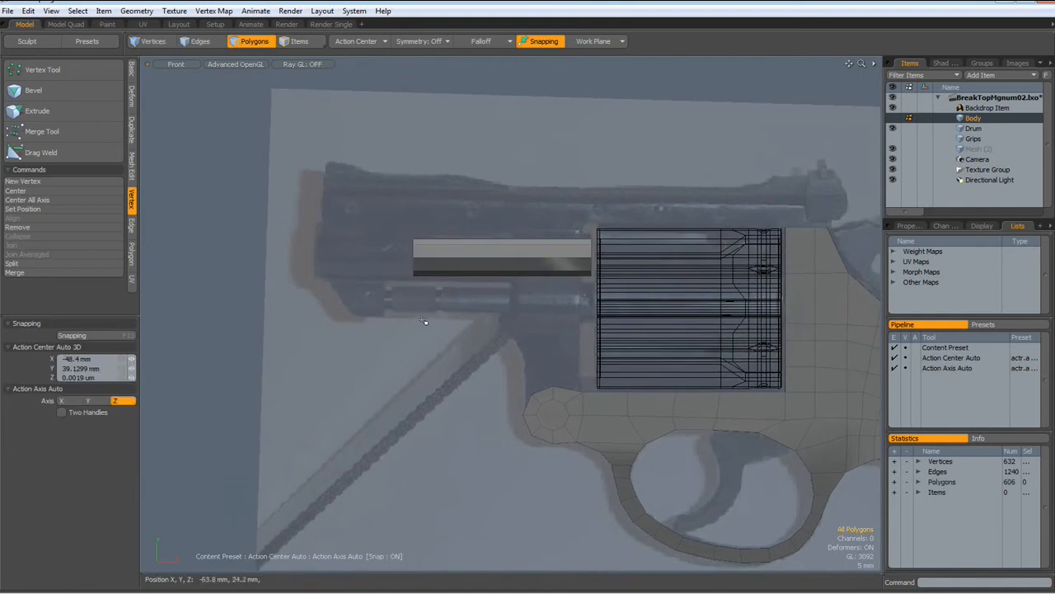
Step: In Perspective with Polygons mode, select the flat barrel strip faces
click(197, 41)
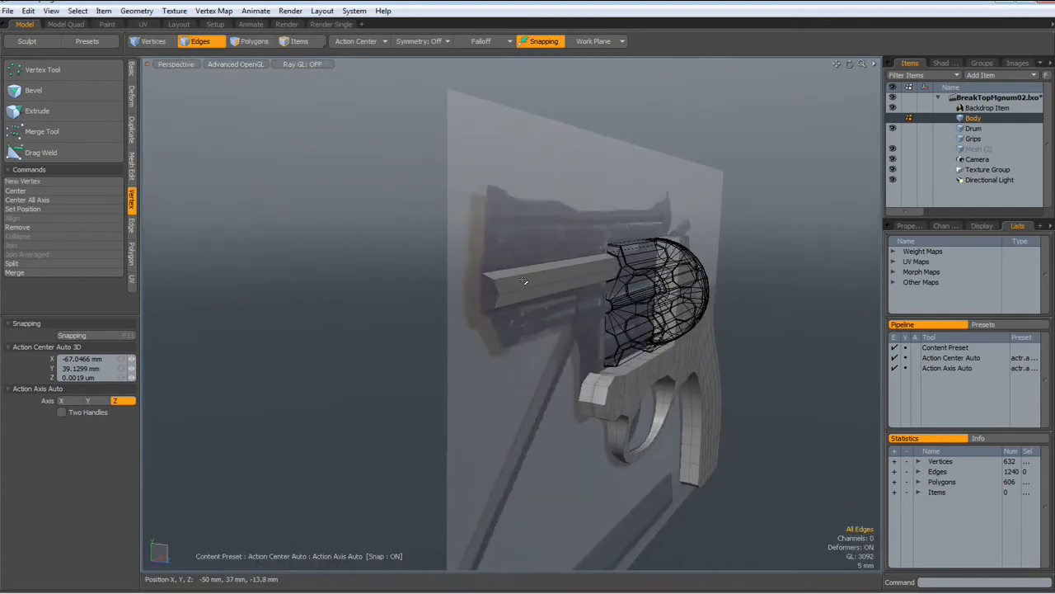
click(254, 42)
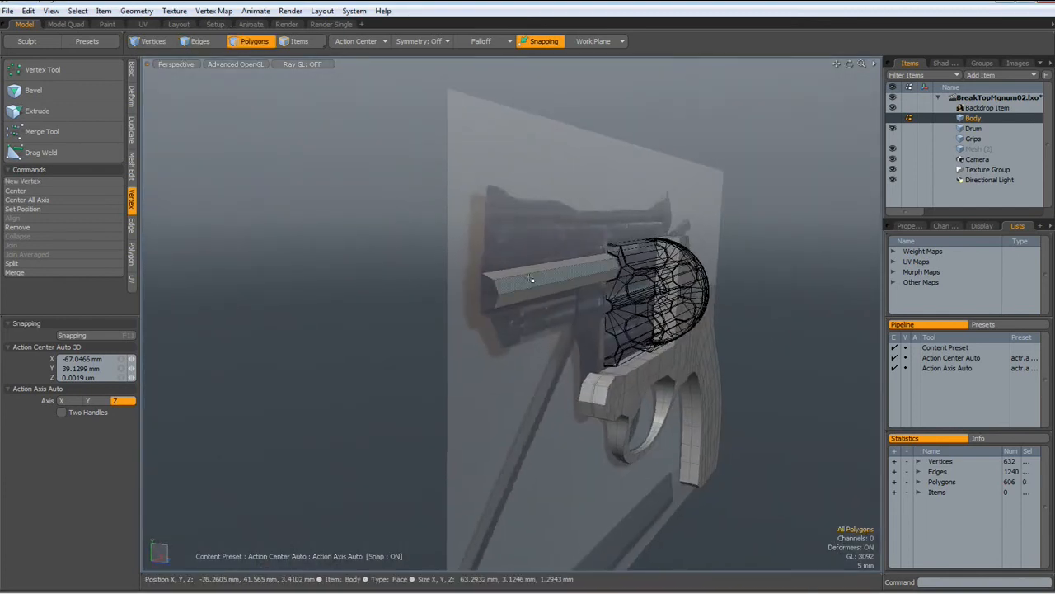
click(531, 280)
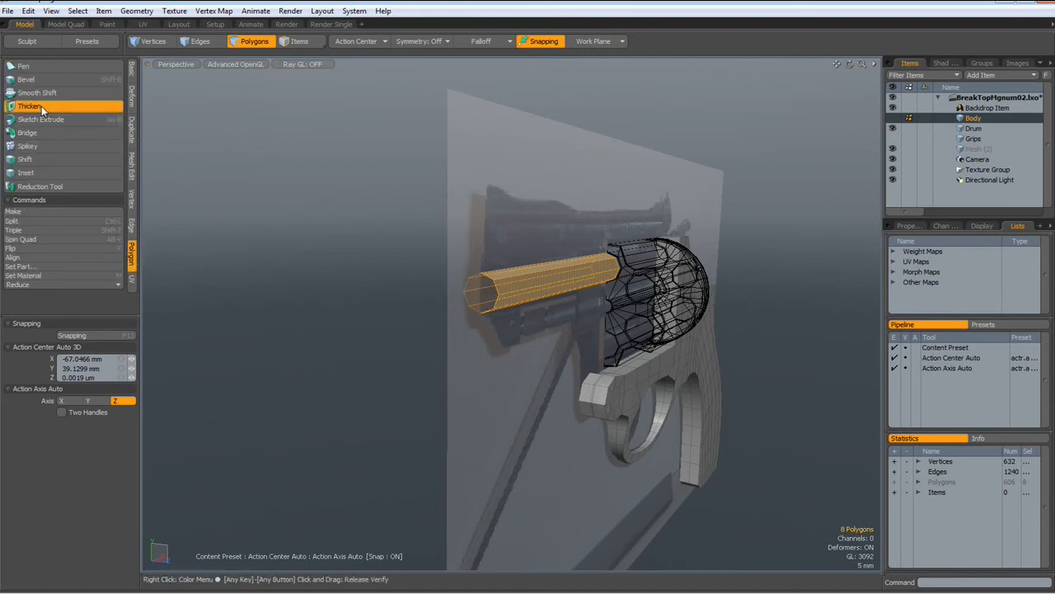
Step: Thicken the barrel strip into a solid bar and check where it meets the drum
click(29, 106)
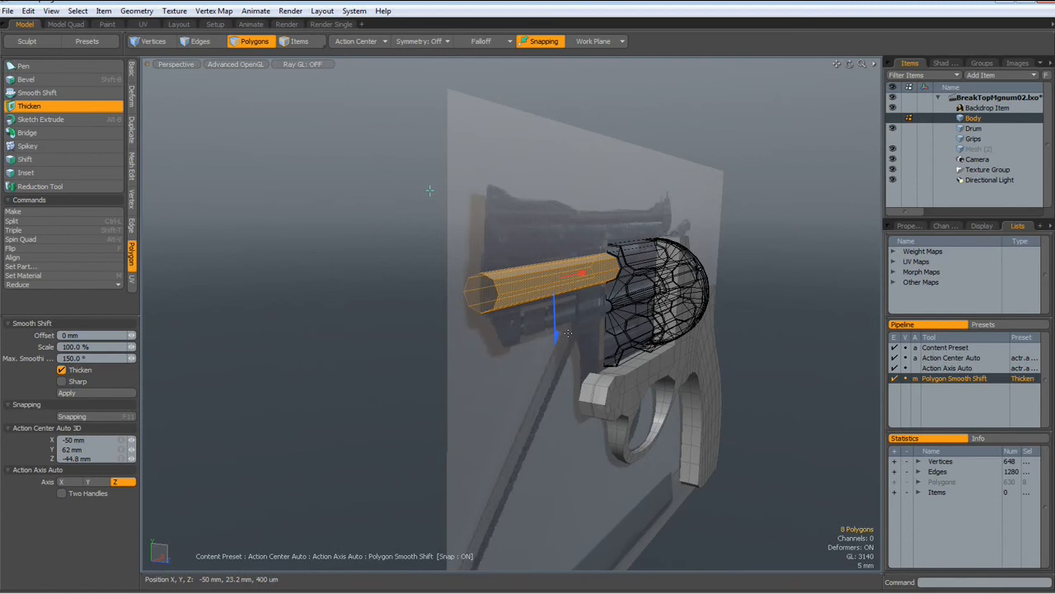
drag(557, 330, 557, 339)
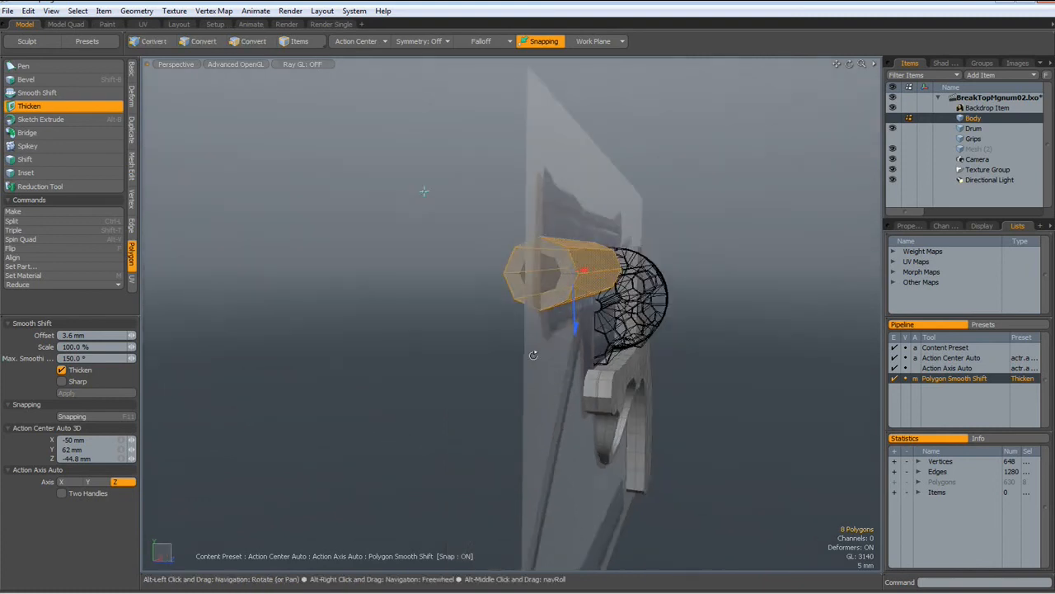
drag(534, 354, 393, 353)
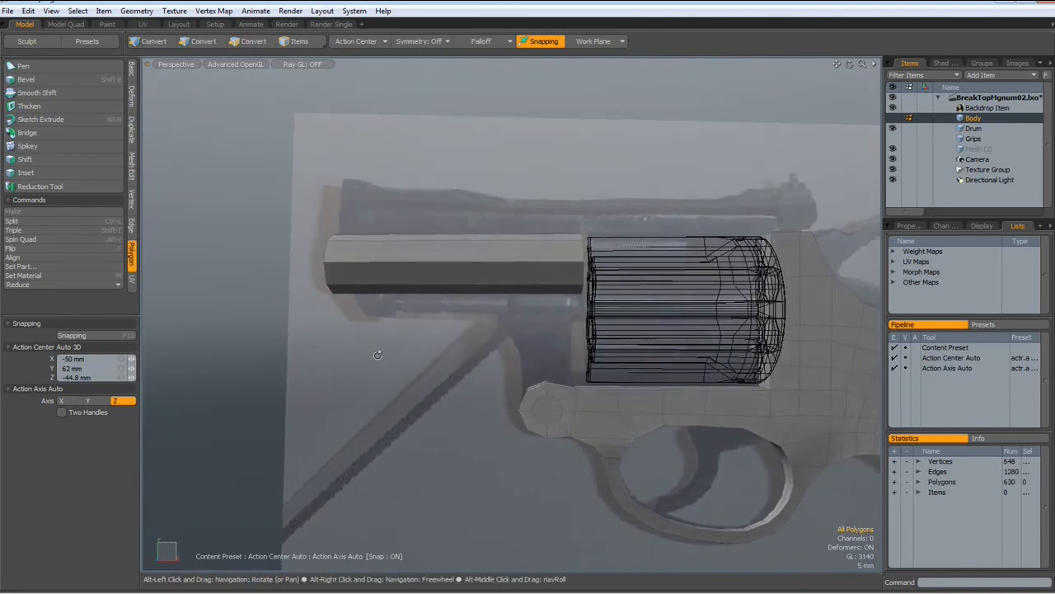
drag(377, 355, 458, 370)
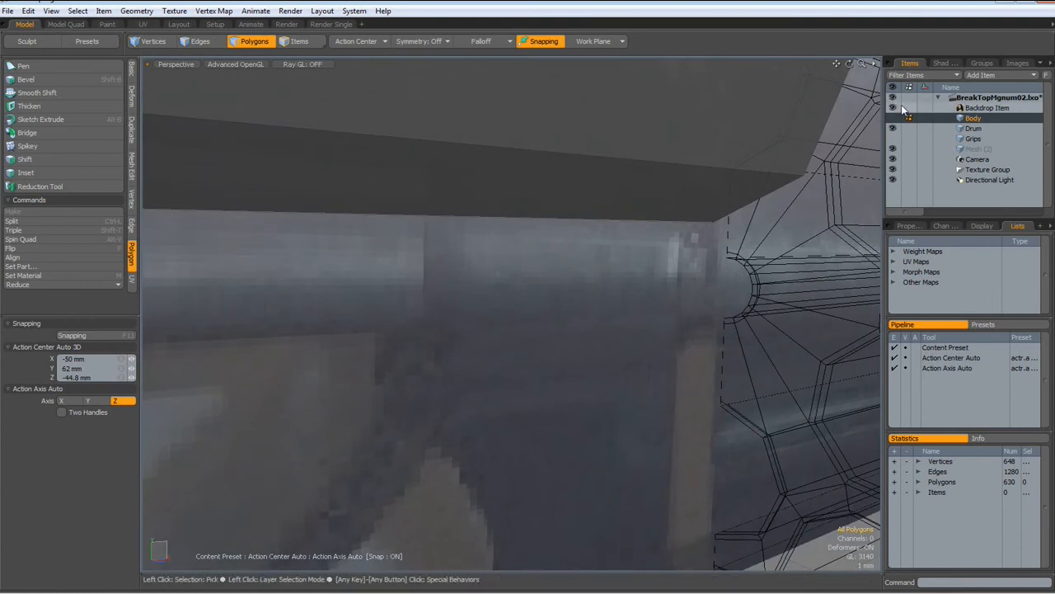
Step: Select the Drum item's center-hole polygons as the guide for the pin rod
click(976, 128)
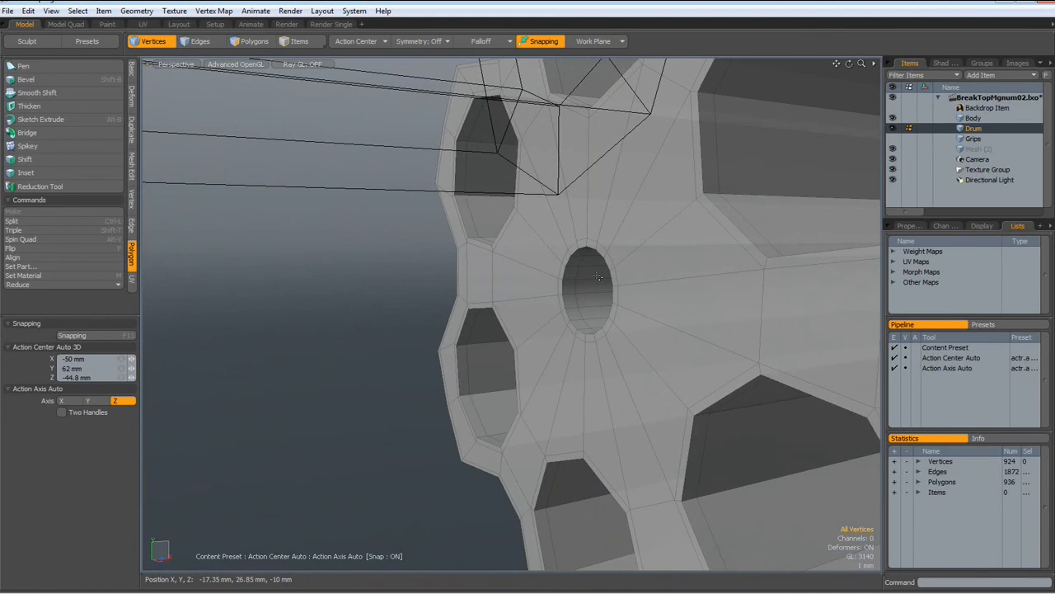
click(254, 41)
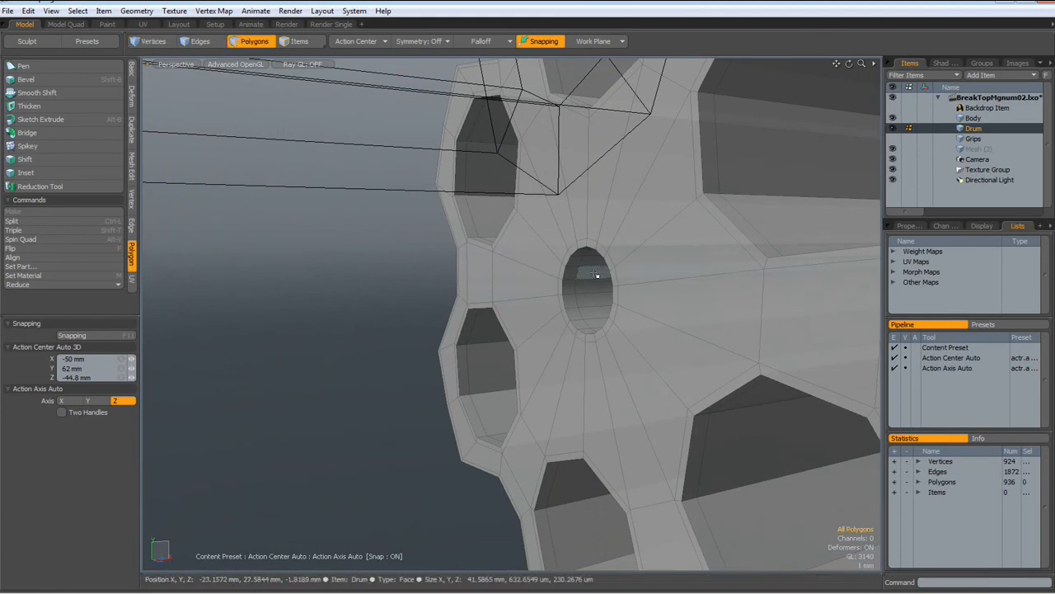
click(595, 279)
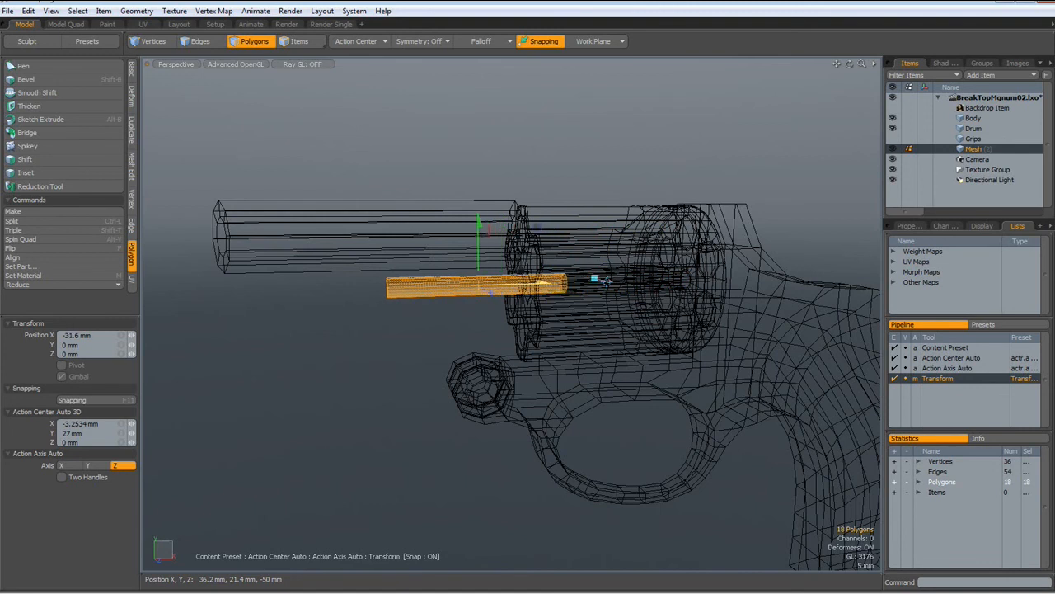
Step: Slide the pin rod forward along X in Front view and drop the tool
drag(478, 284, 491, 288)
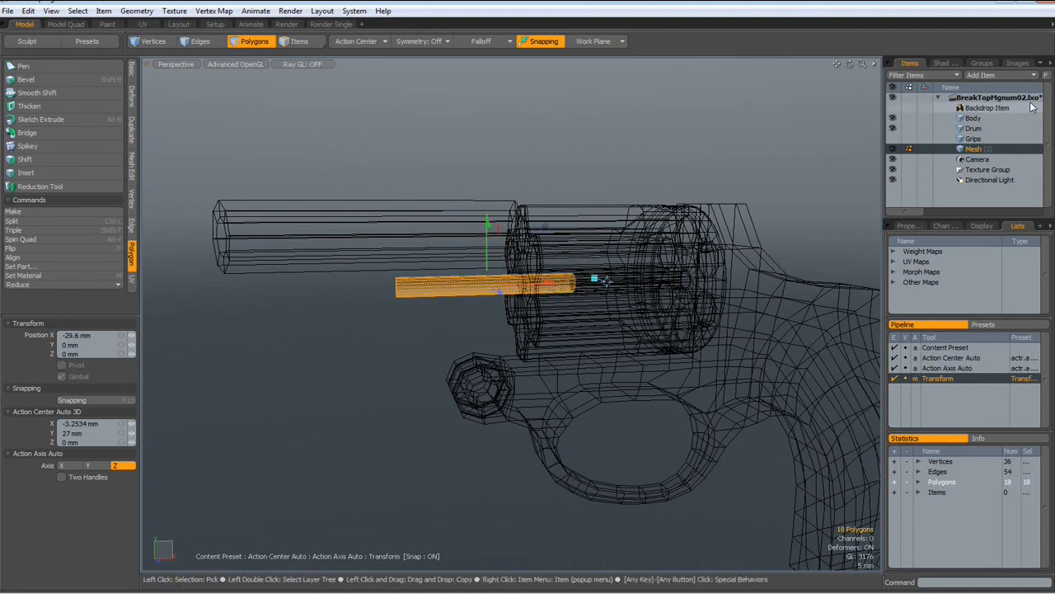
click(891, 109)
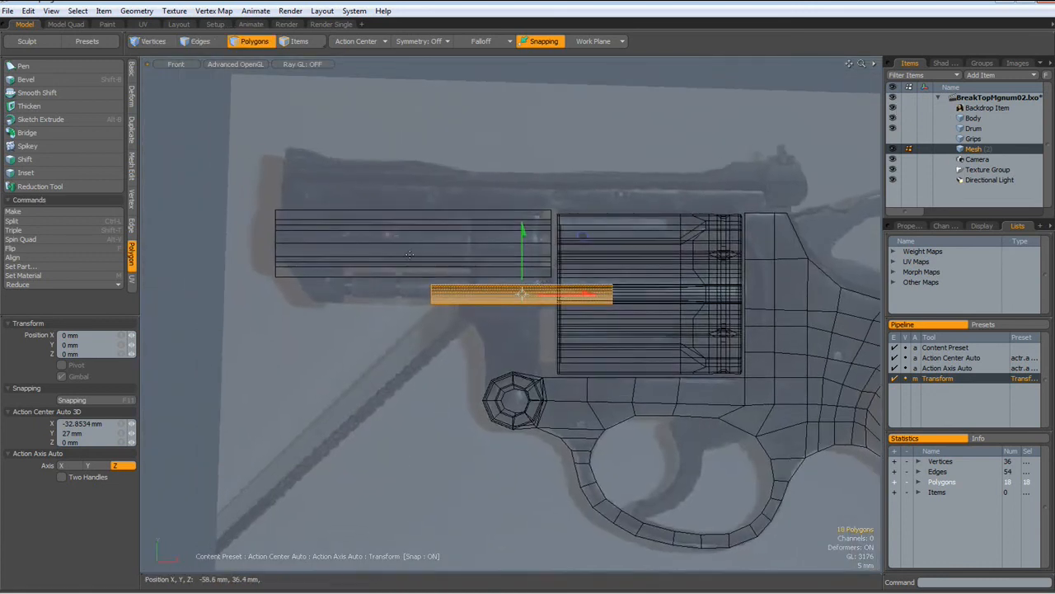
click(201, 41)
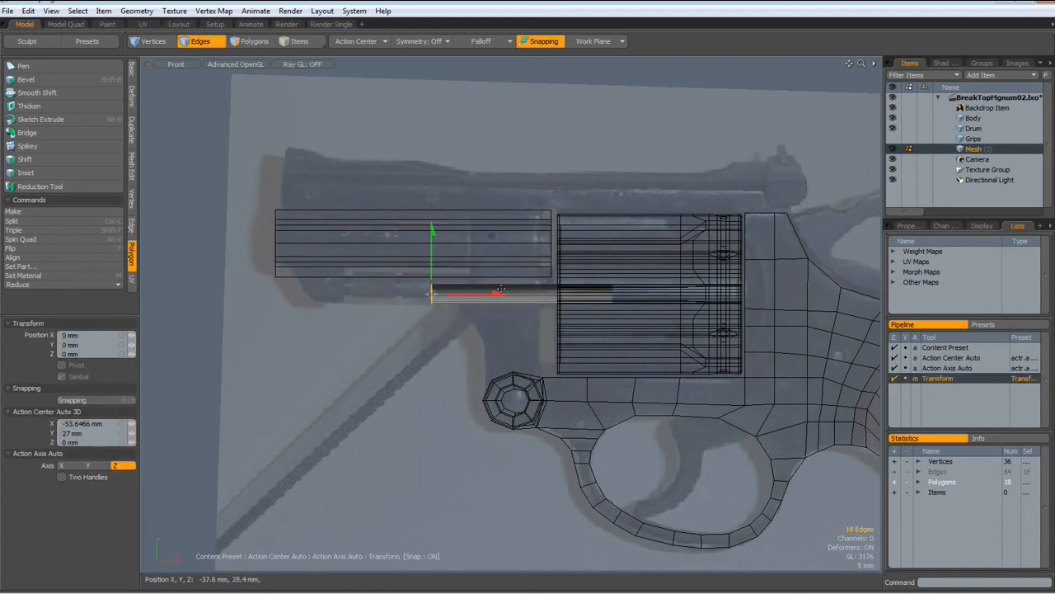
drag(501, 289, 400, 293)
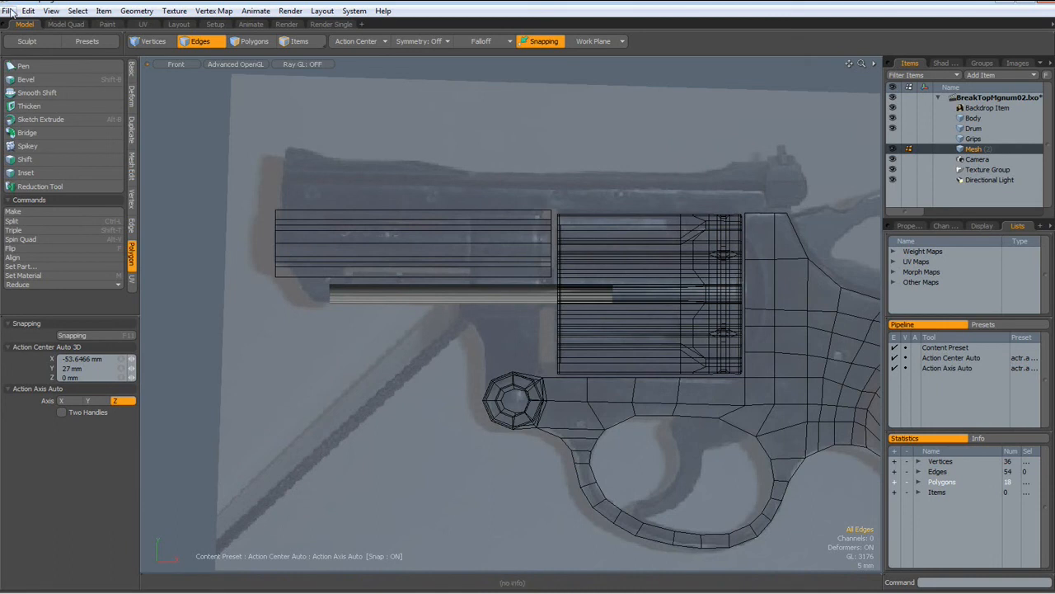
Step: Save the scene as a new file in the RevolverTutorial folder
click(7, 12)
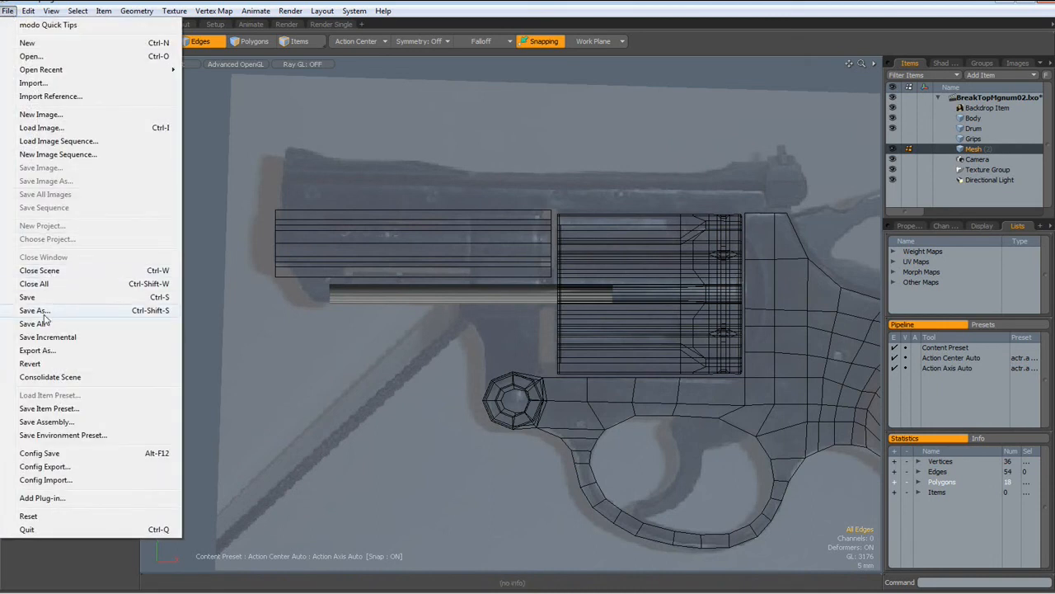
click(33, 310)
text(BreakTopMgnum03.lxo)
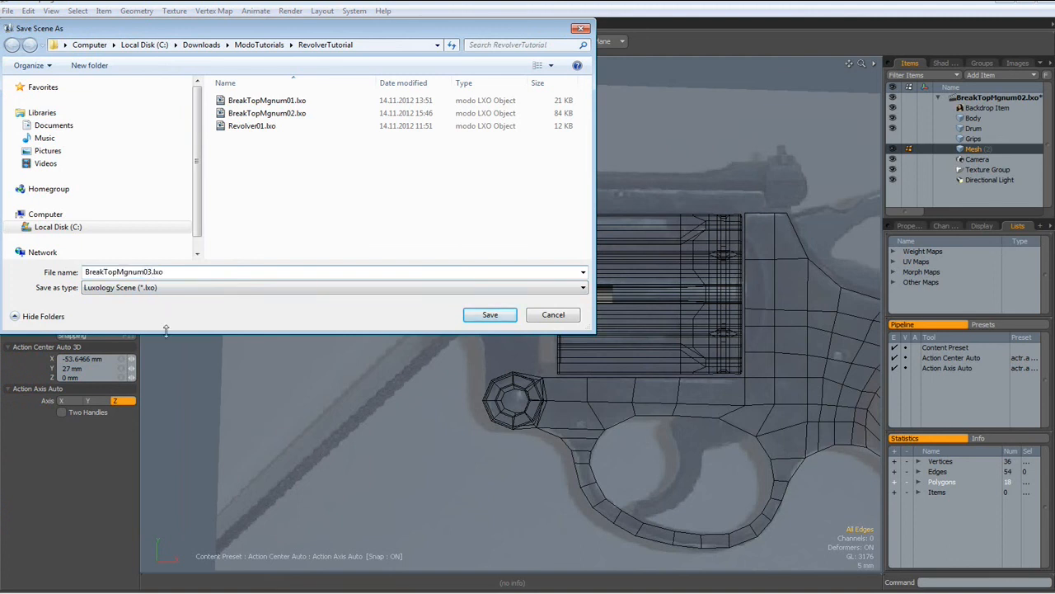
click(490, 313)
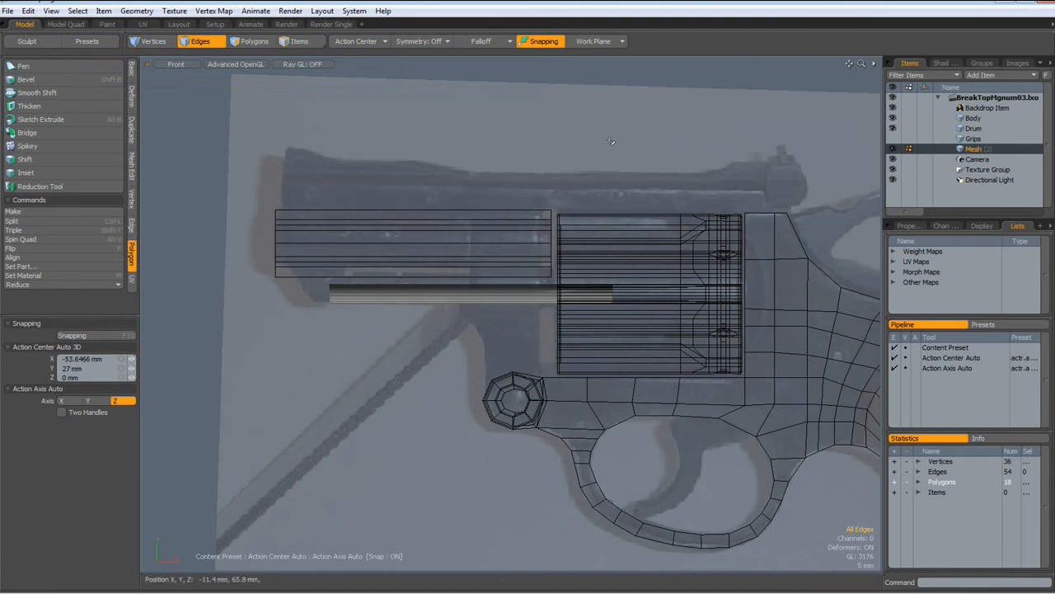